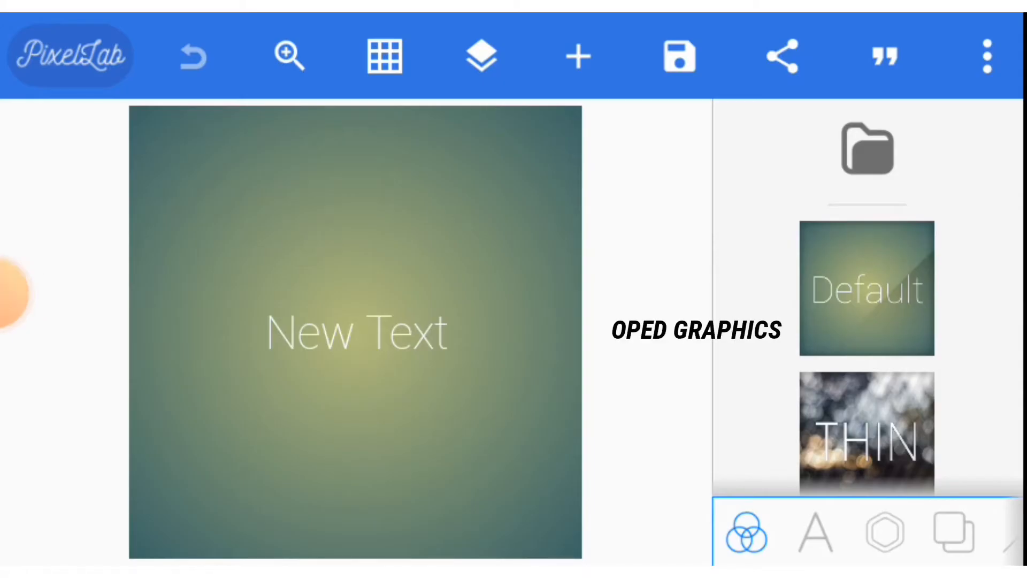
# Step: Delete the New Text layer, then undo the deletion to bring it back
pyautogui.click(192, 55)
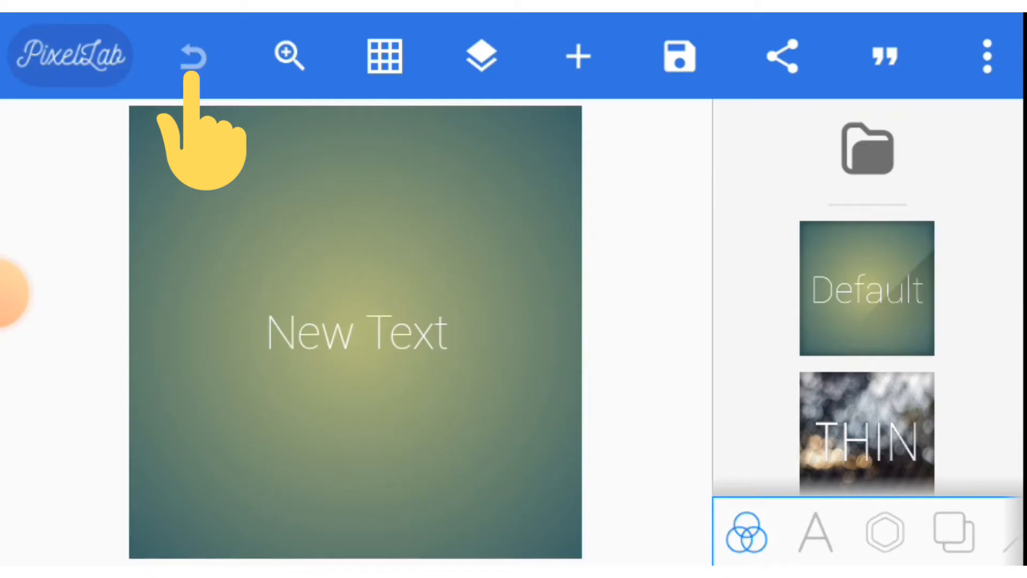
pyautogui.click(356, 330)
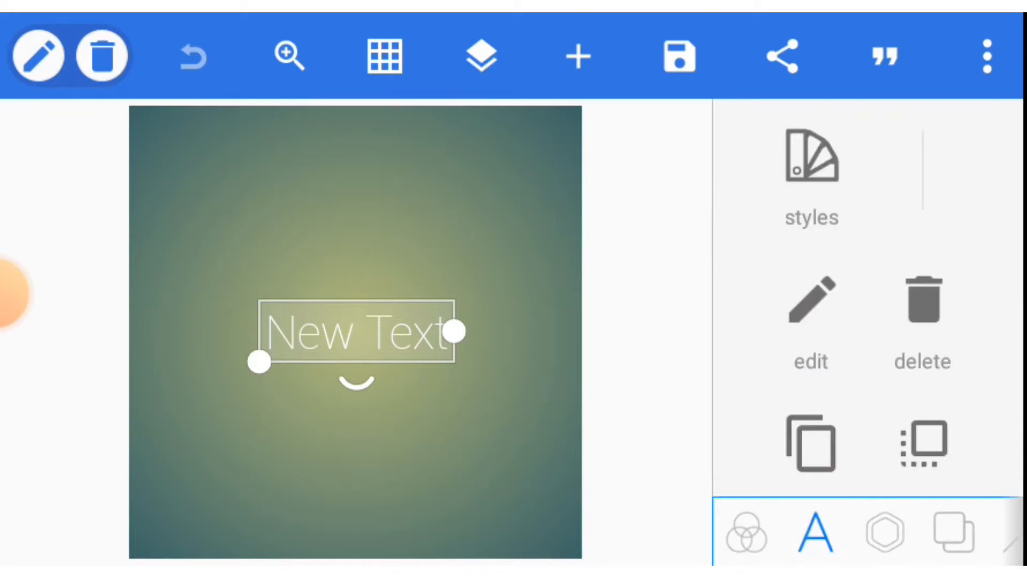
pyautogui.click(921, 314)
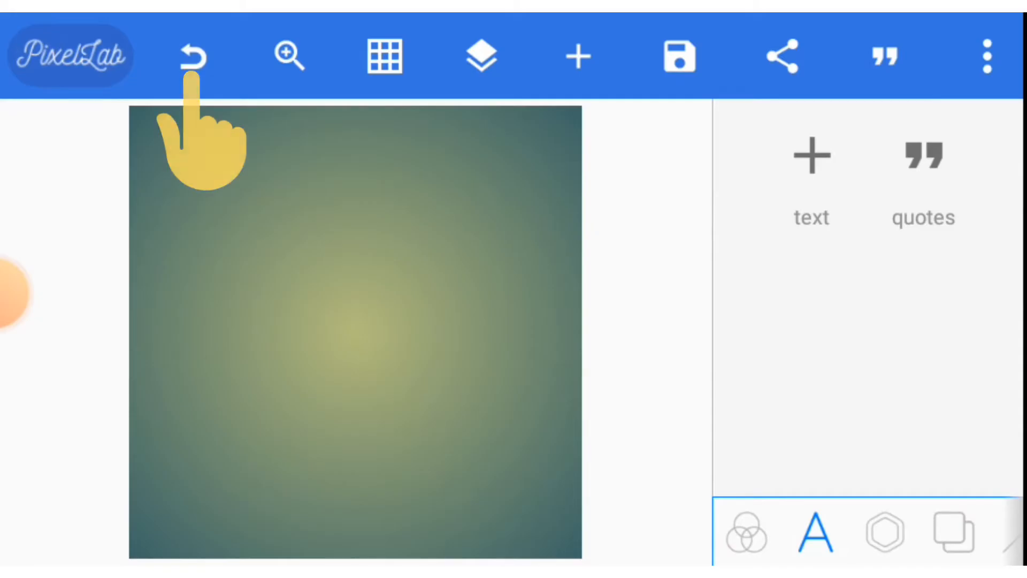
pyautogui.click(811, 170)
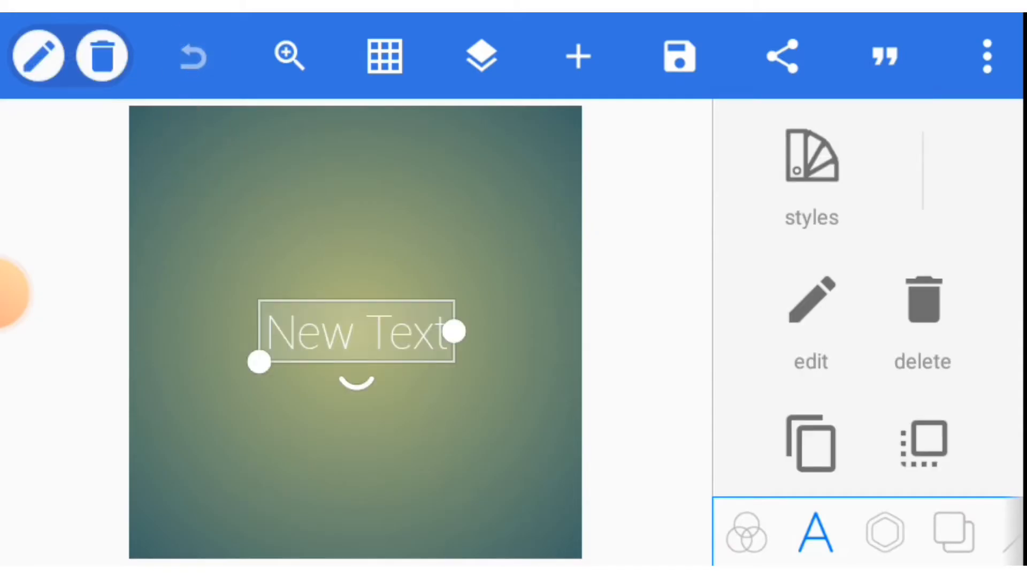
pyautogui.click(286, 56)
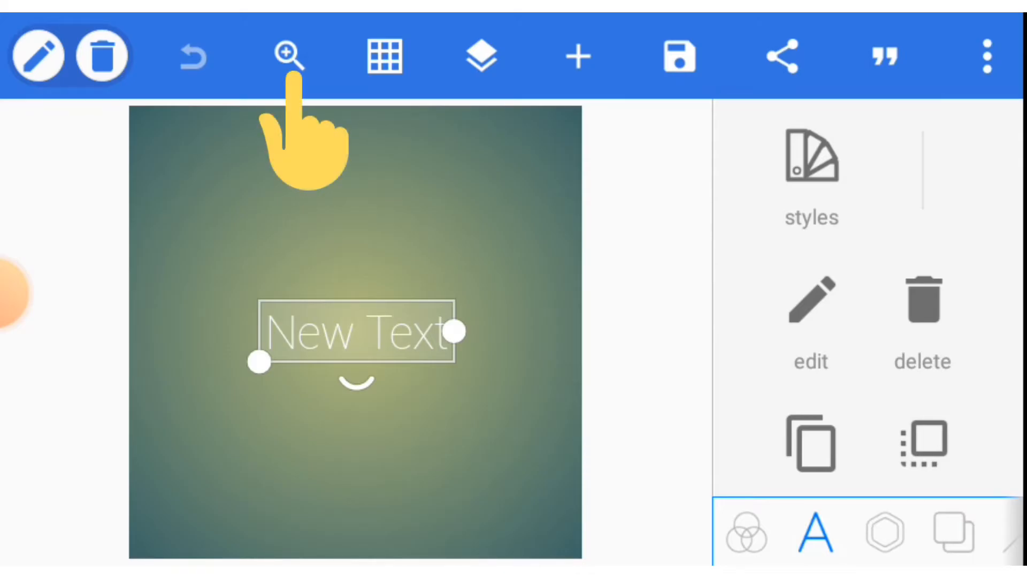
pyautogui.click(276, 56)
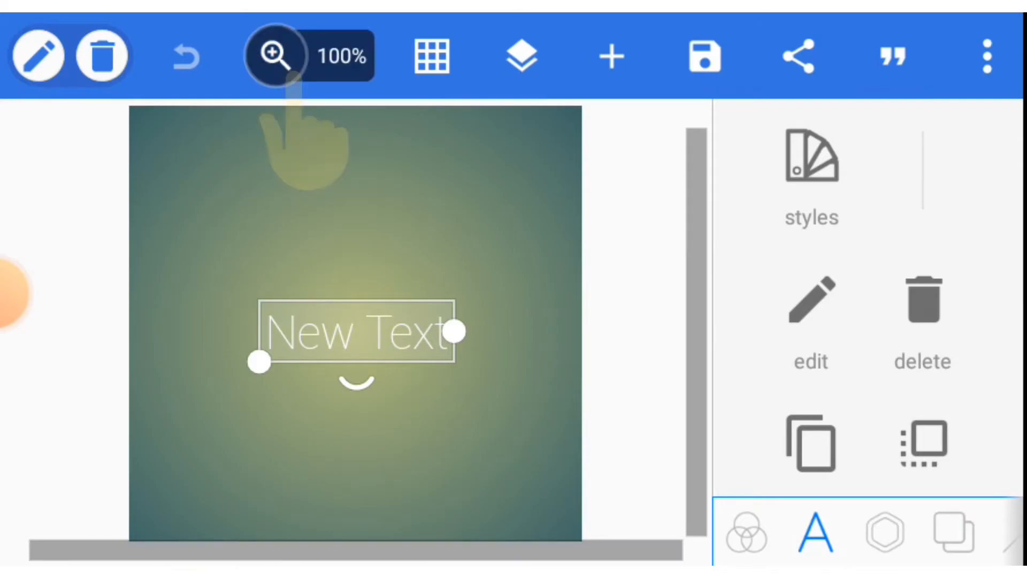
pyautogui.click(276, 55)
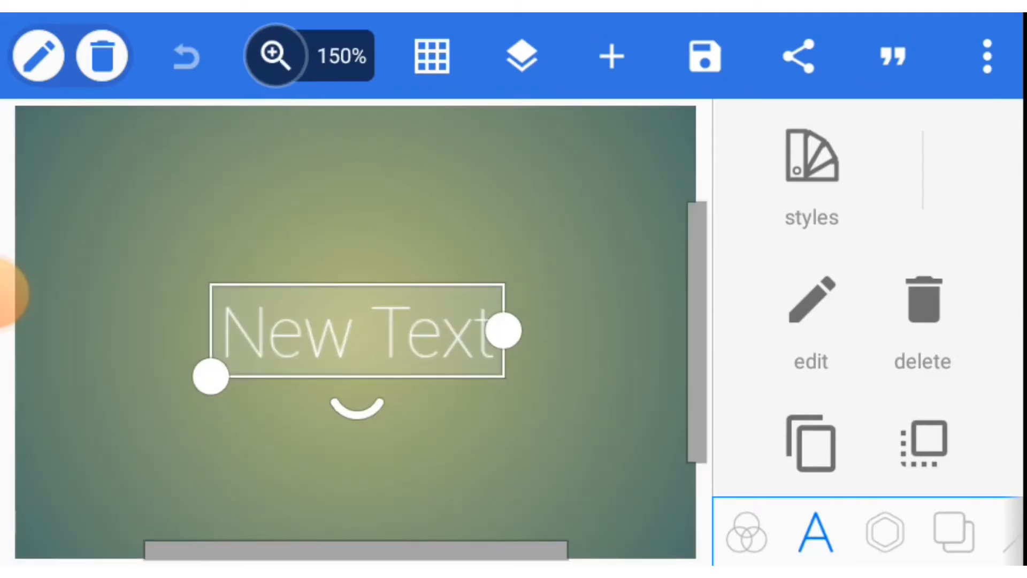
pyautogui.click(275, 55)
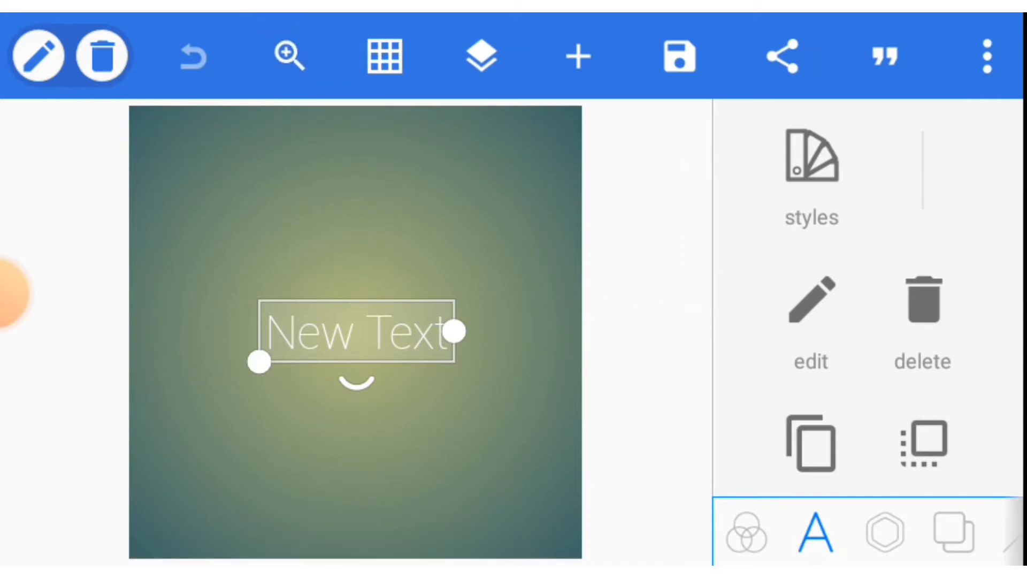
# Step: Show the guide grid, set it to 6 horizontal and 6 vertical guides, then hide it
pyautogui.click(384, 55)
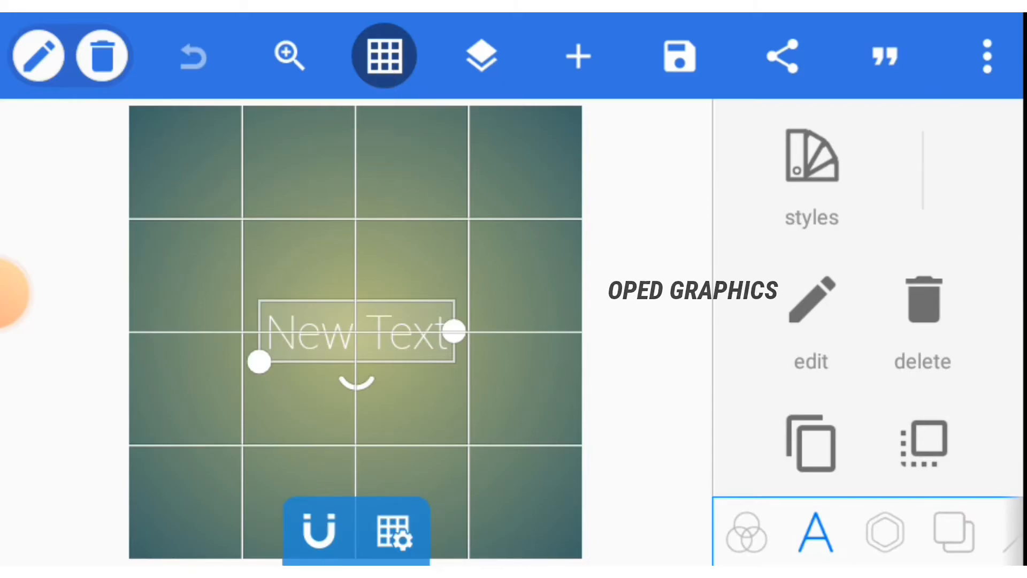
pyautogui.click(394, 530)
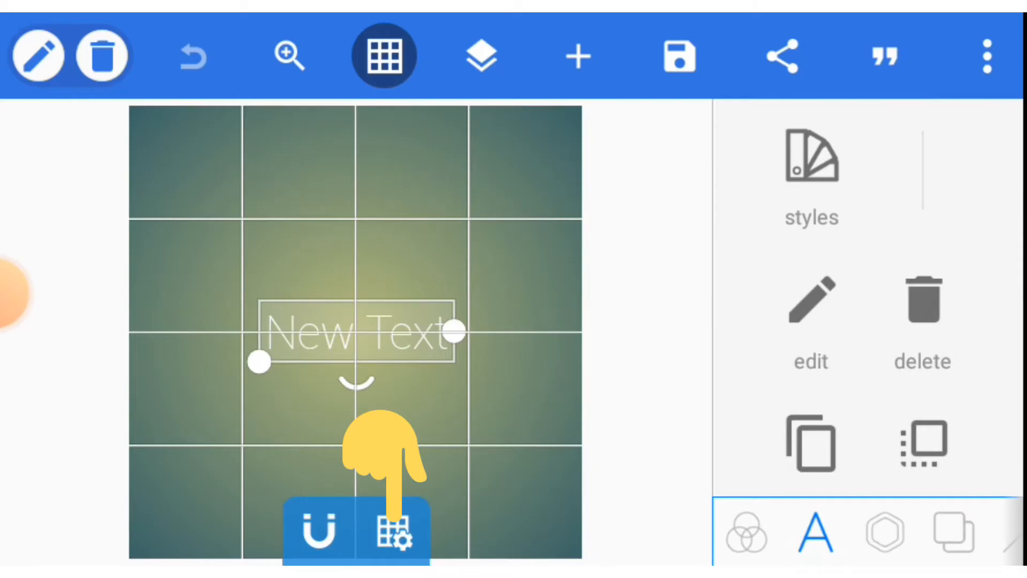
pyautogui.click(395, 529)
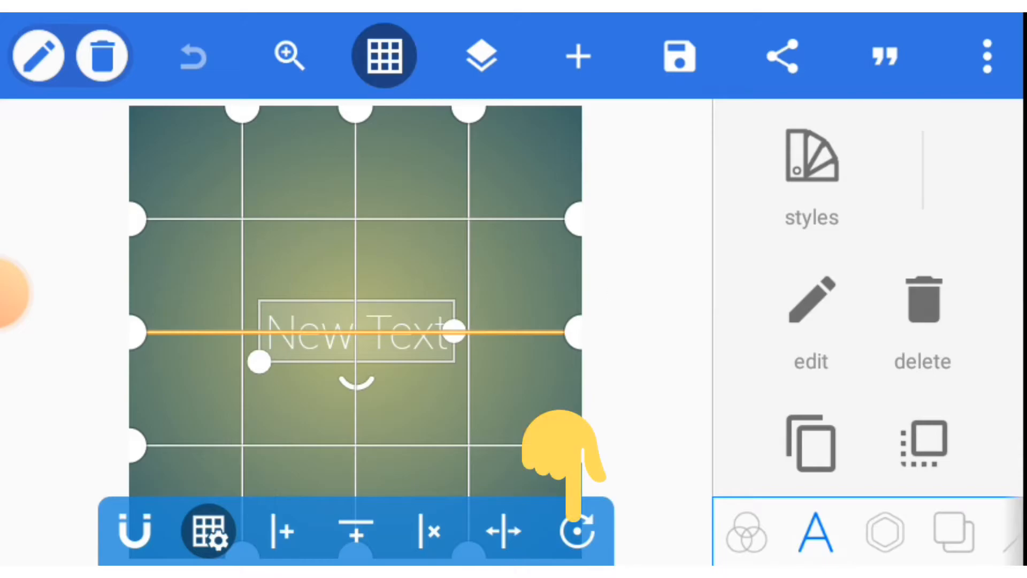
pyautogui.click(208, 529)
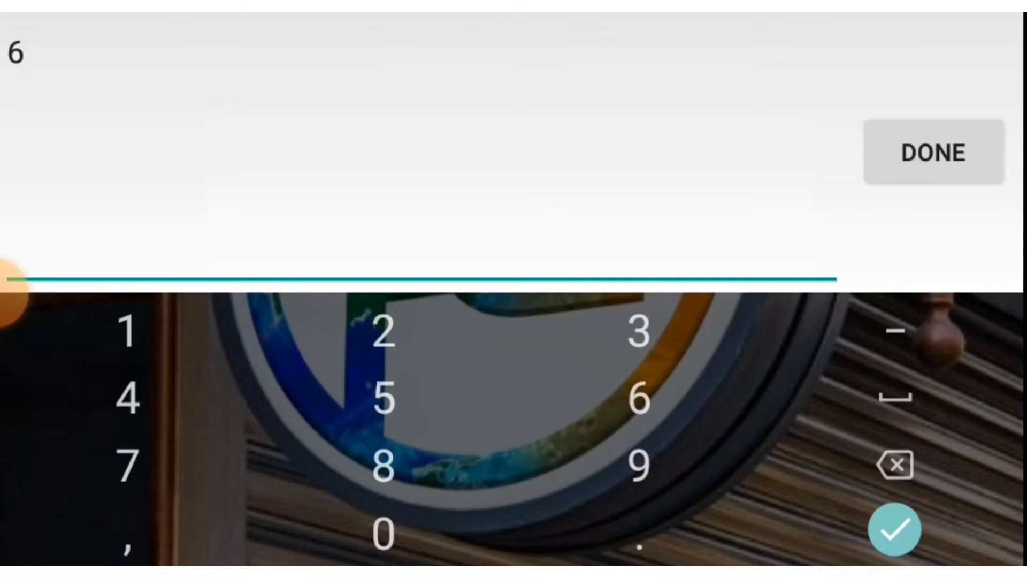
pyautogui.click(932, 152)
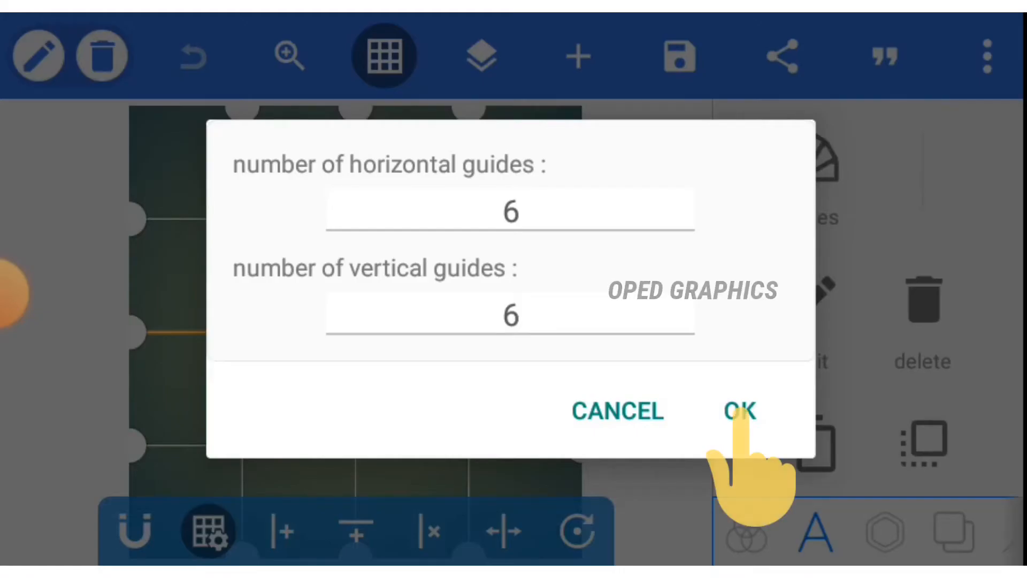
pyautogui.click(739, 411)
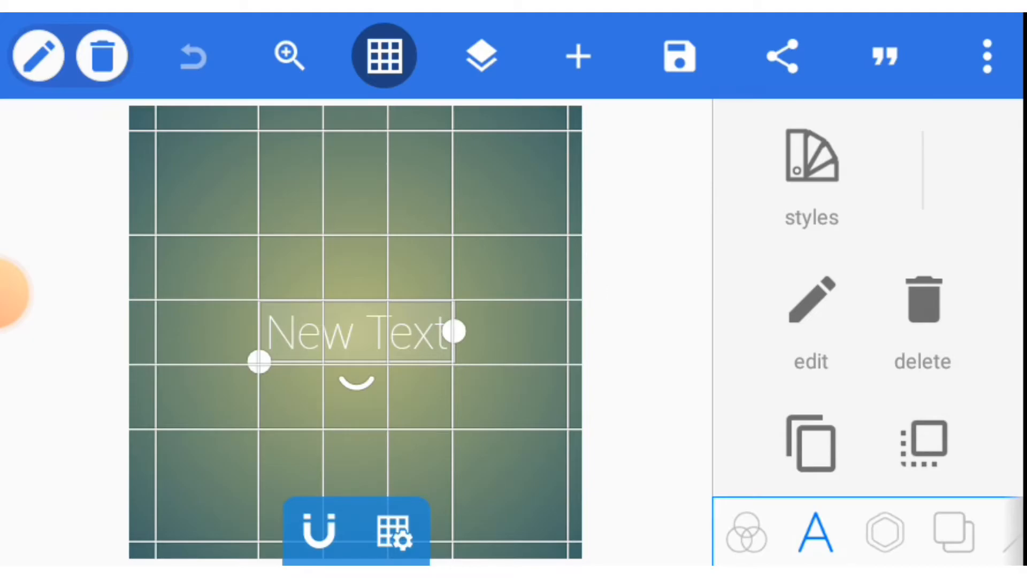
pyautogui.click(384, 55)
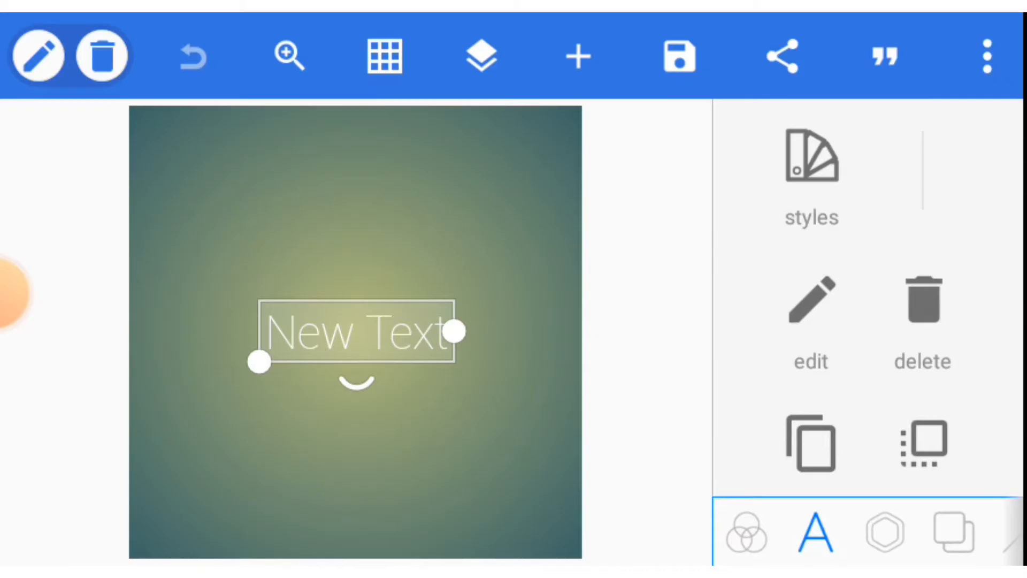
# Step: Add a 'new text' layer and drag it just above New Text
pyautogui.click(480, 56)
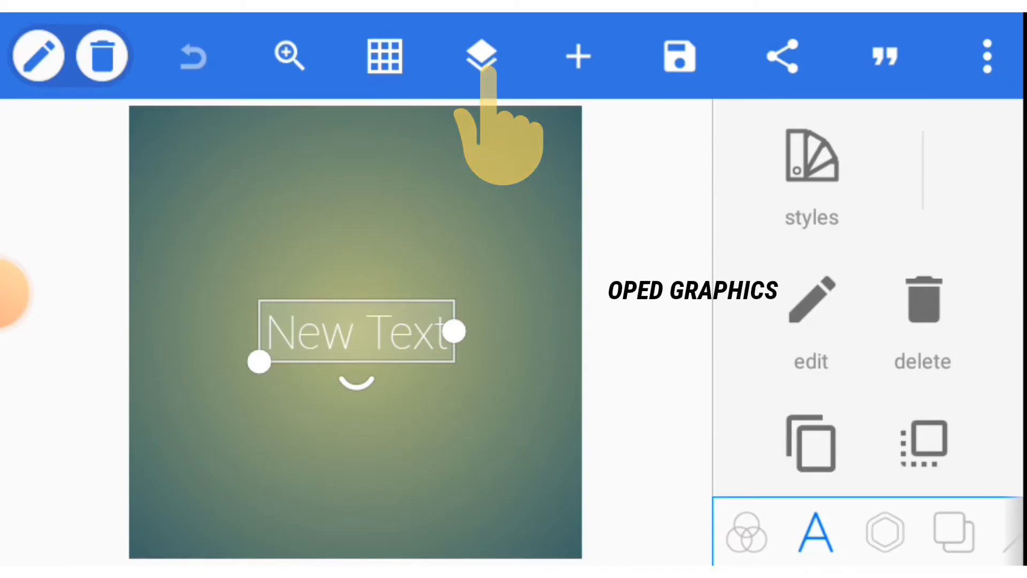
pyautogui.click(481, 56)
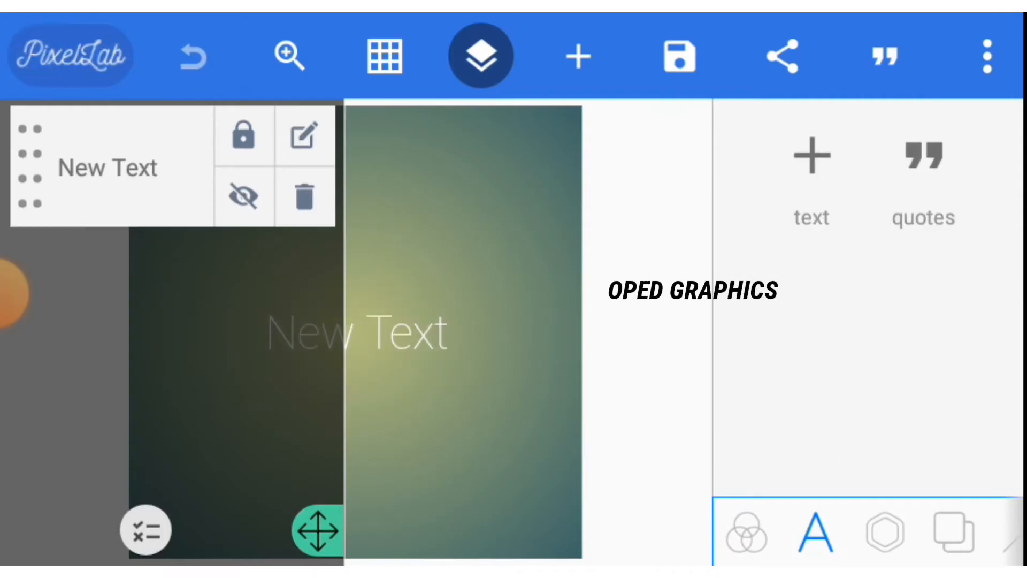
pyautogui.click(480, 55)
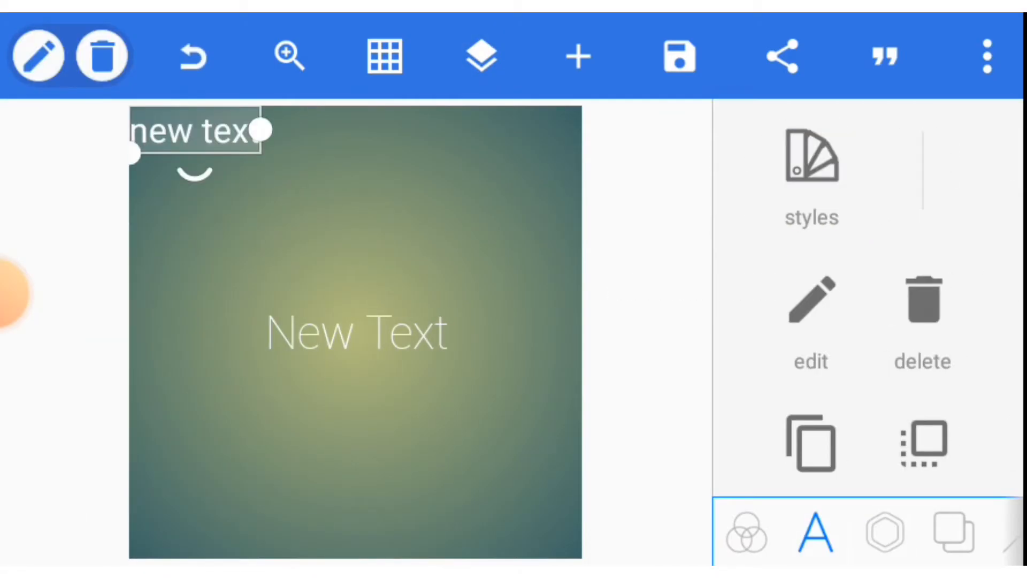
pyautogui.moveTo(196, 131); pyautogui.dragTo(377, 256)
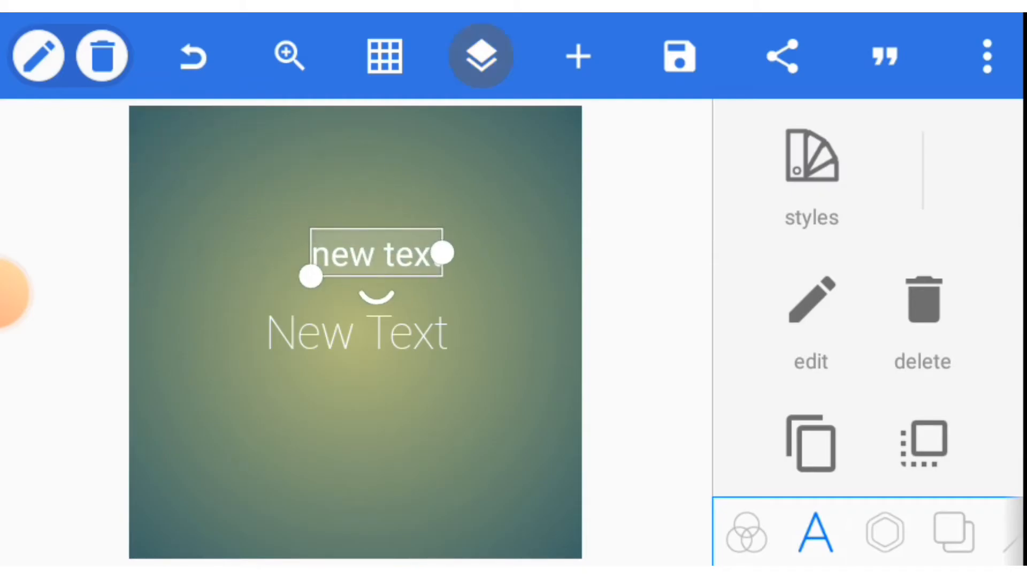
# Step: Lock the new text layer in the layers list, then reopen the list
pyautogui.click(480, 56)
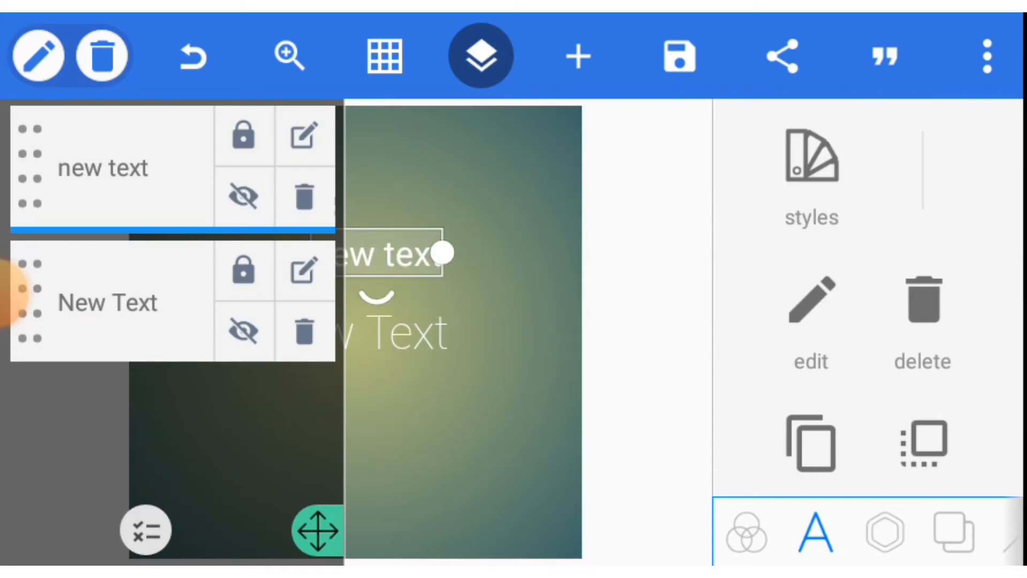
pyautogui.click(243, 136)
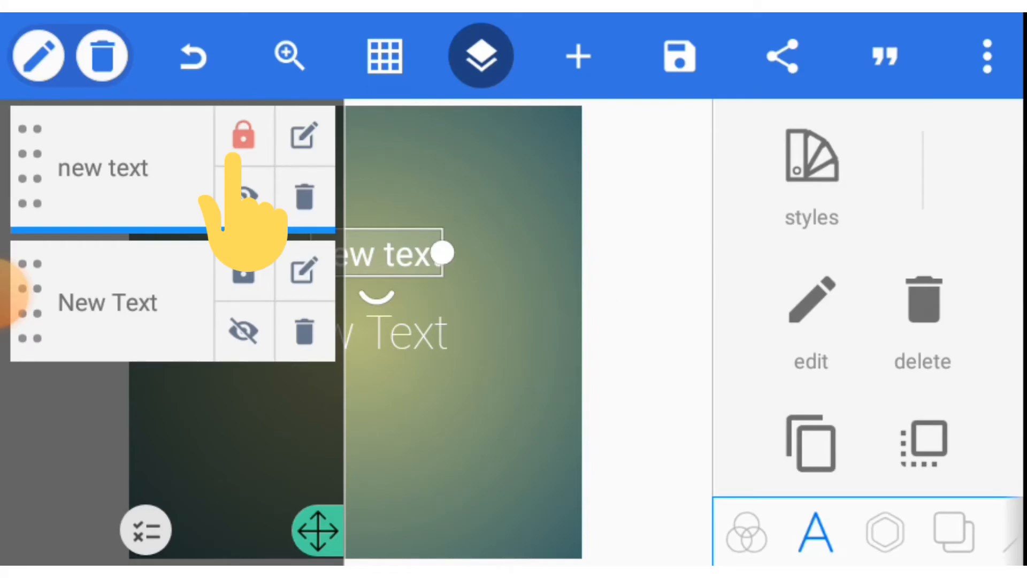
pyautogui.click(480, 55)
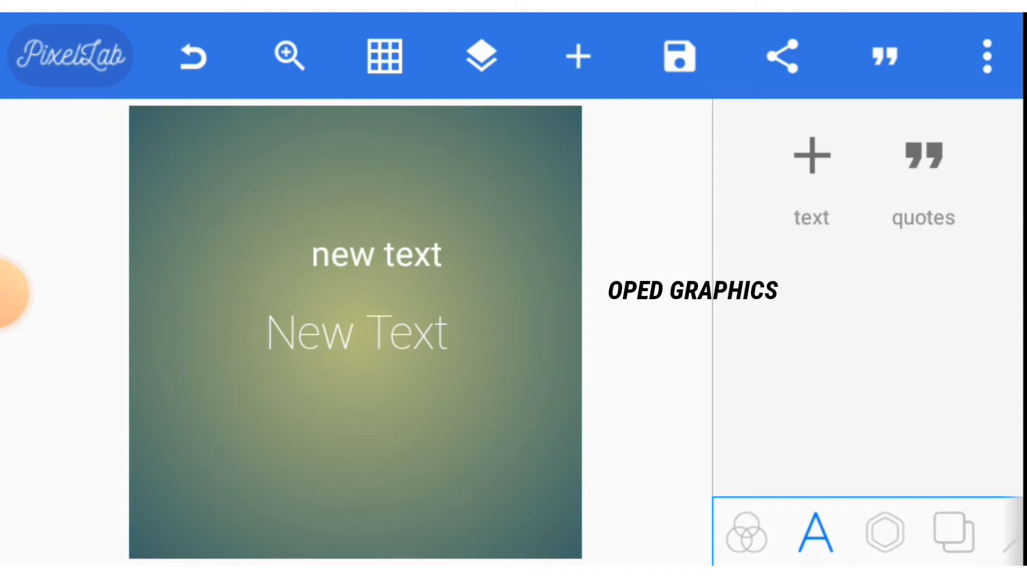
pyautogui.click(481, 56)
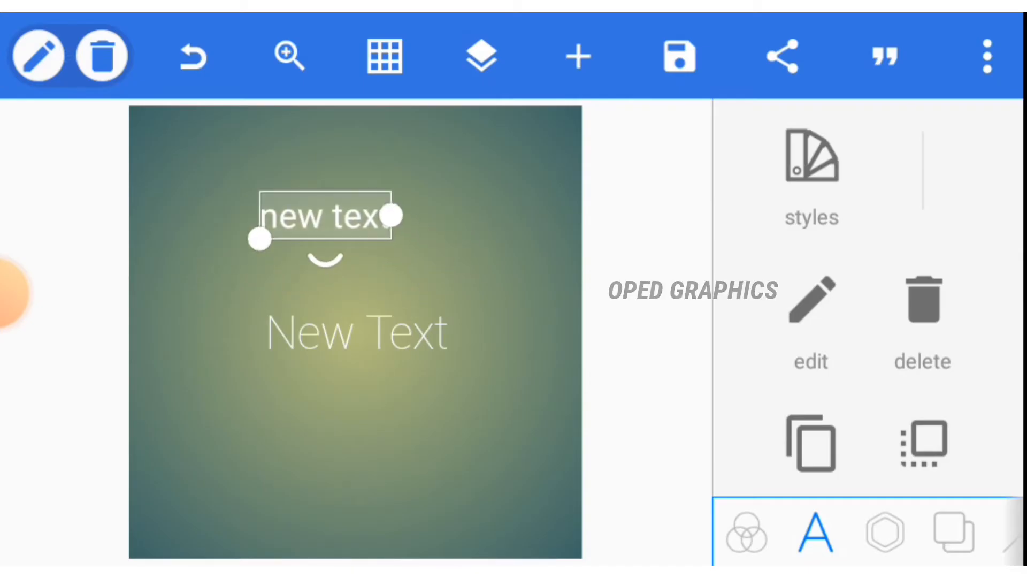
pyautogui.click(480, 55)
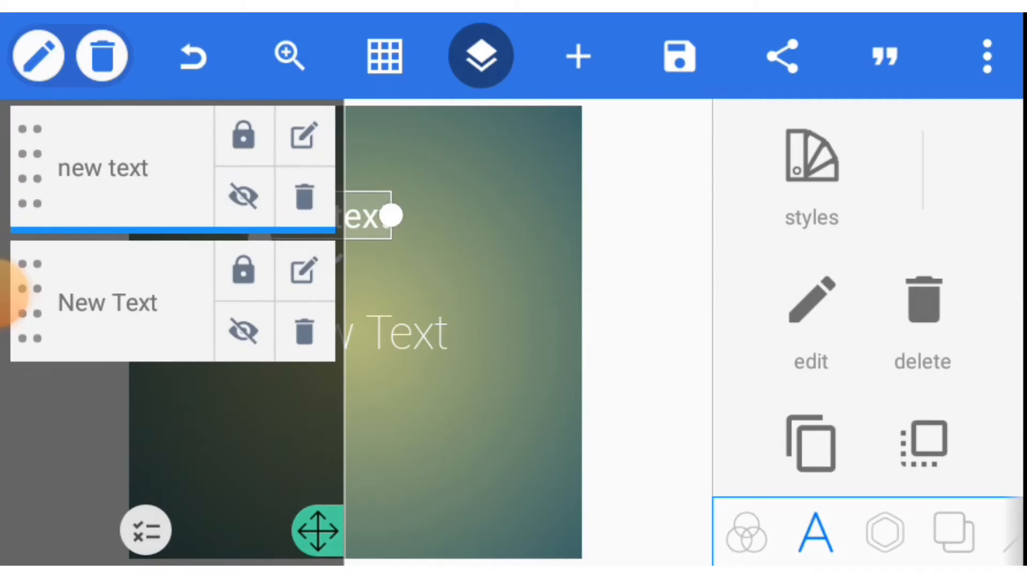
# Step: Try deleting the new text layer and hiding New Text from the layers list
pyautogui.click(304, 134)
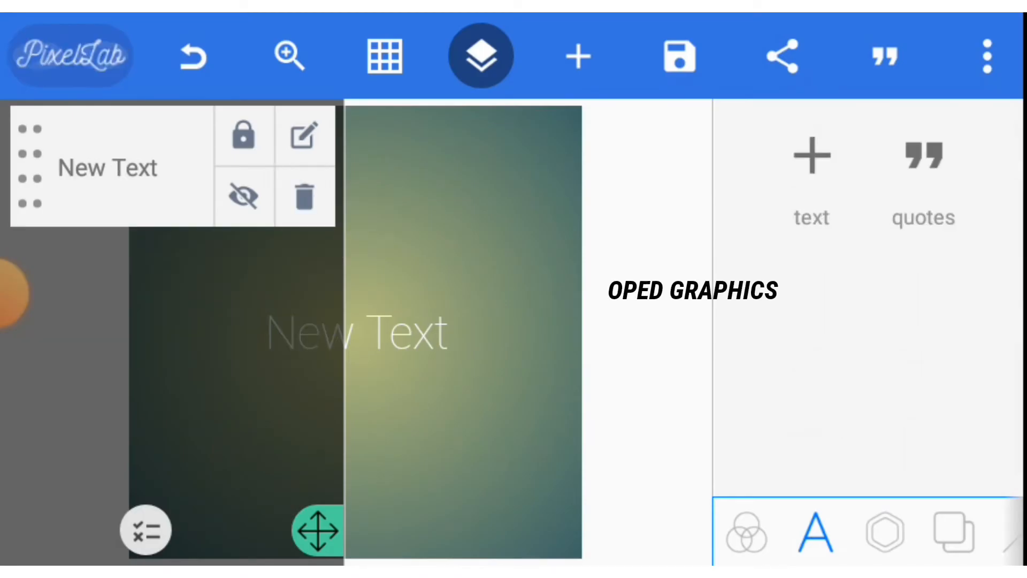
pyautogui.click(481, 56)
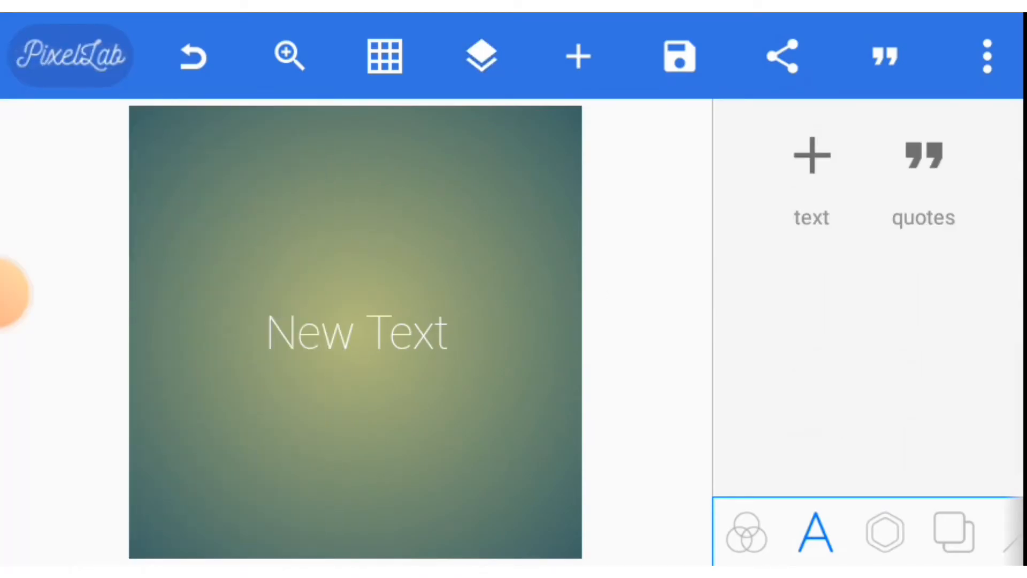
pyautogui.click(479, 55)
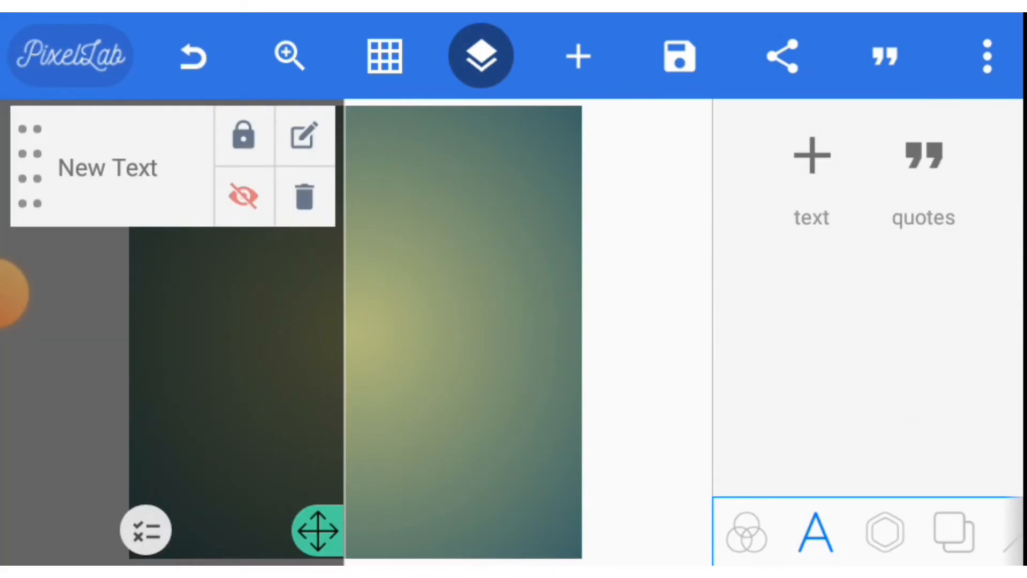
pyautogui.click(481, 55)
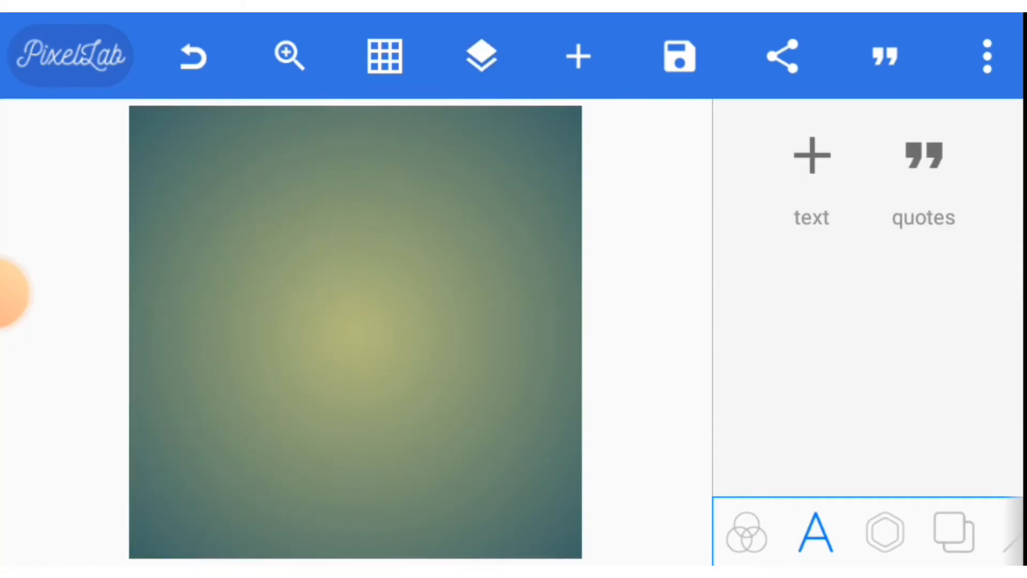
# Step: Restore both layers, with new text moved just above New Text
pyautogui.click(481, 56)
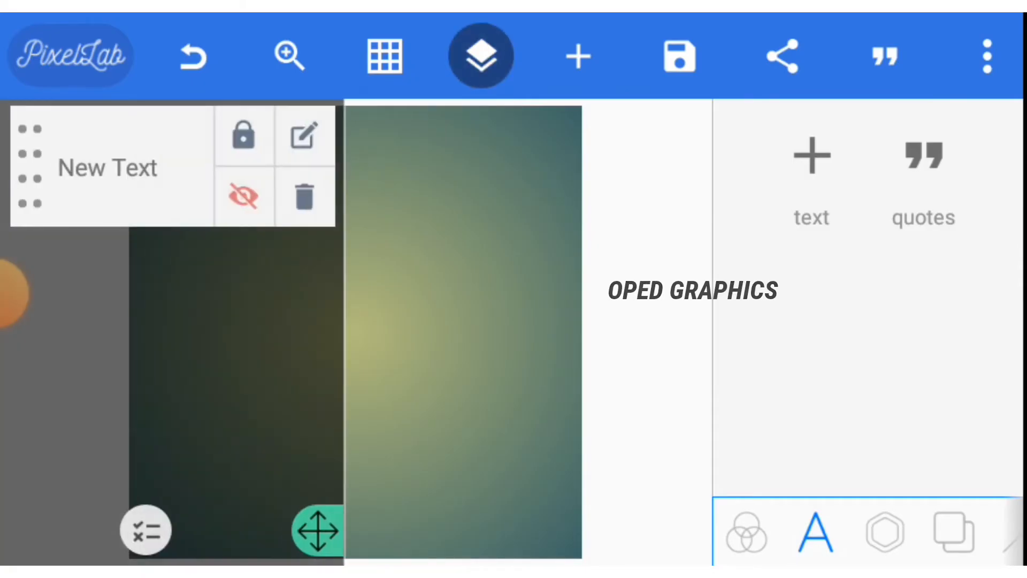
pyautogui.click(243, 196)
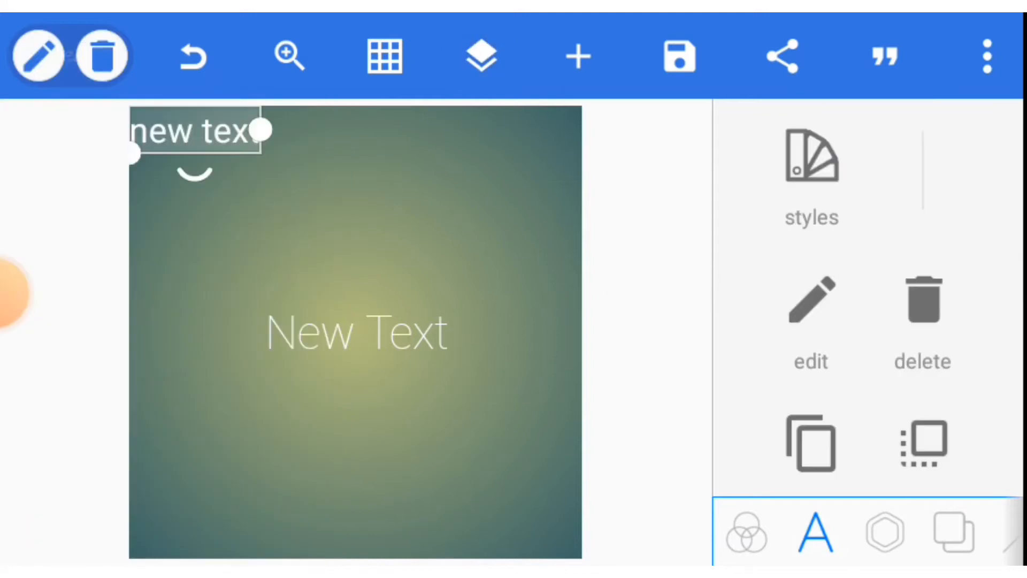
pyautogui.moveTo(197, 131); pyautogui.dragTo(354, 260)
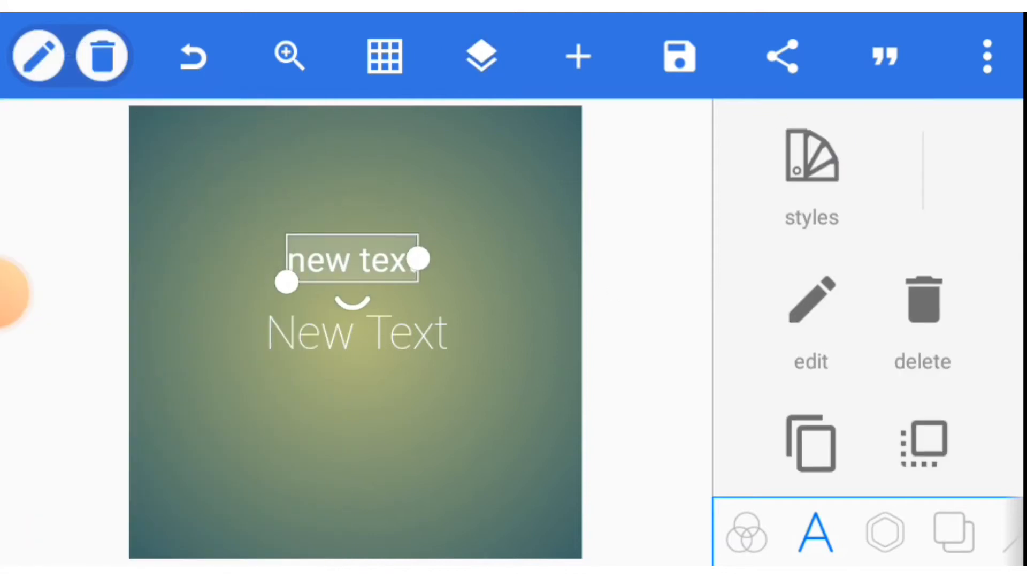
pyautogui.click(480, 55)
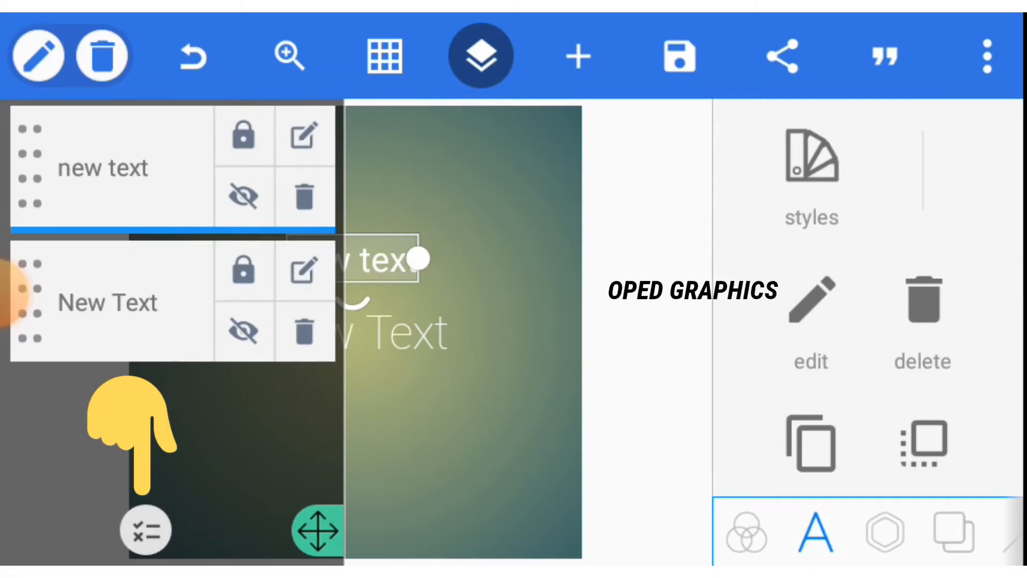
# Step: Merge new text and New Text with OK, then undo the merge
pyautogui.click(146, 529)
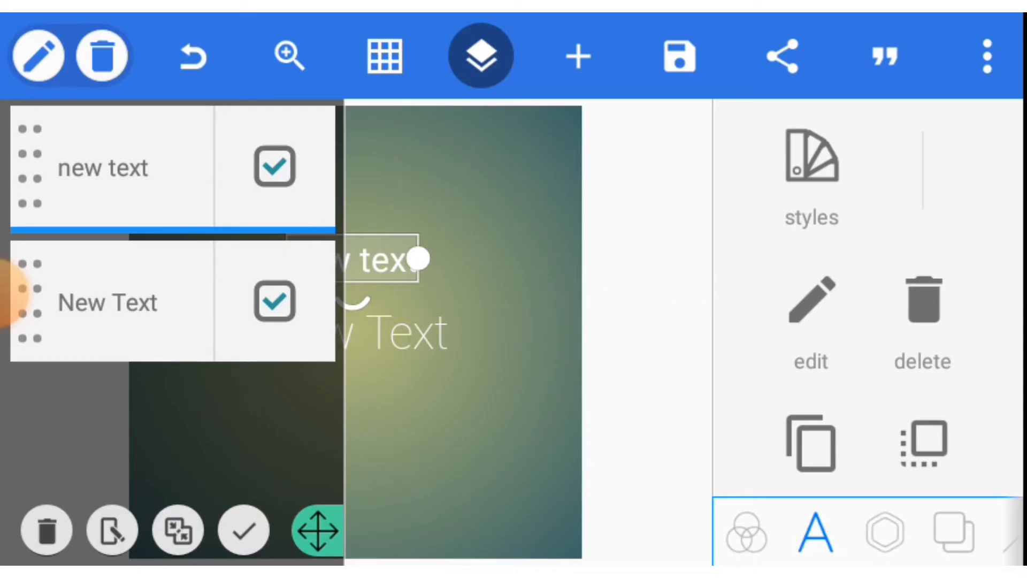
pyautogui.click(178, 531)
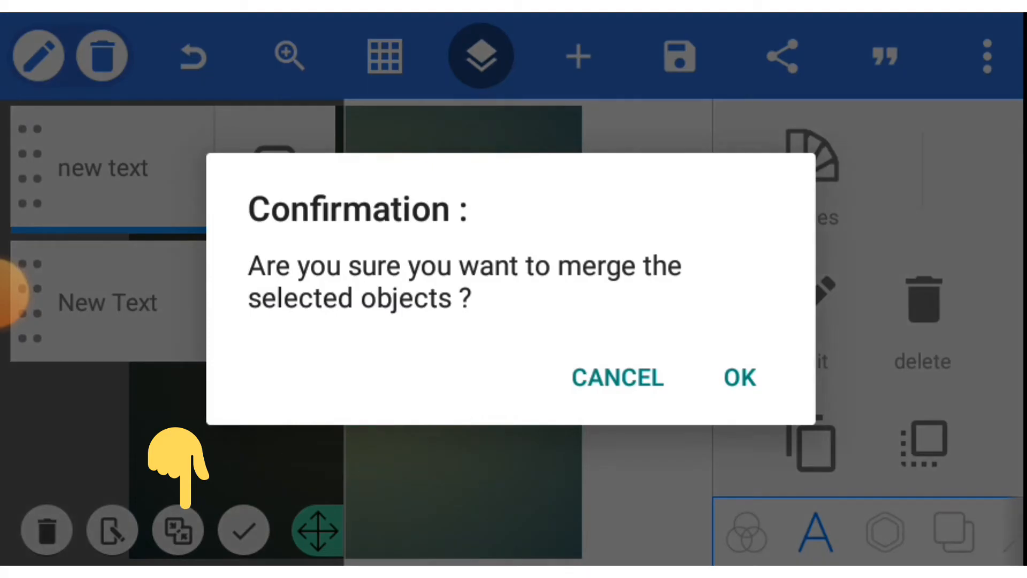
pyautogui.click(739, 378)
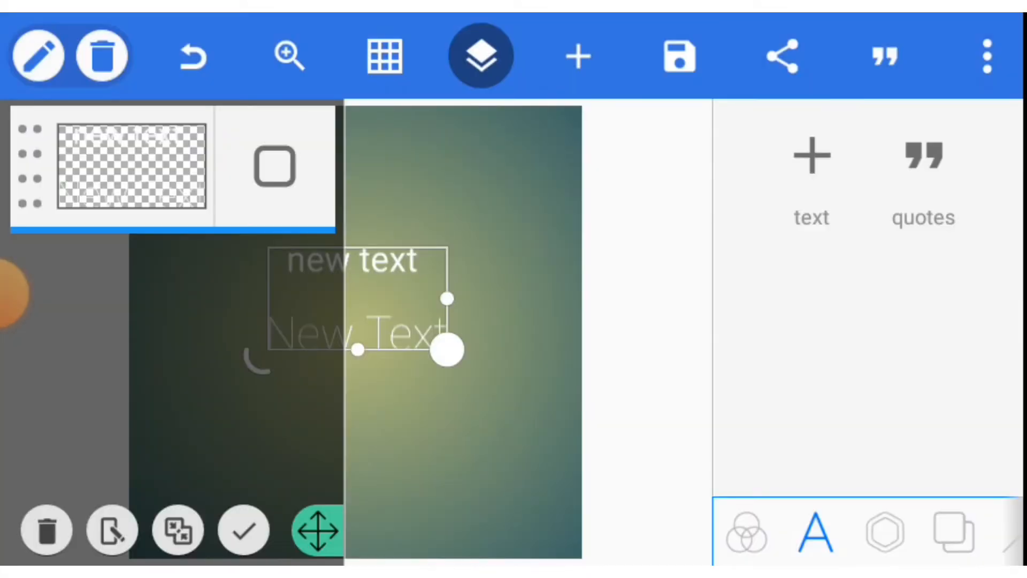
pyautogui.click(480, 55)
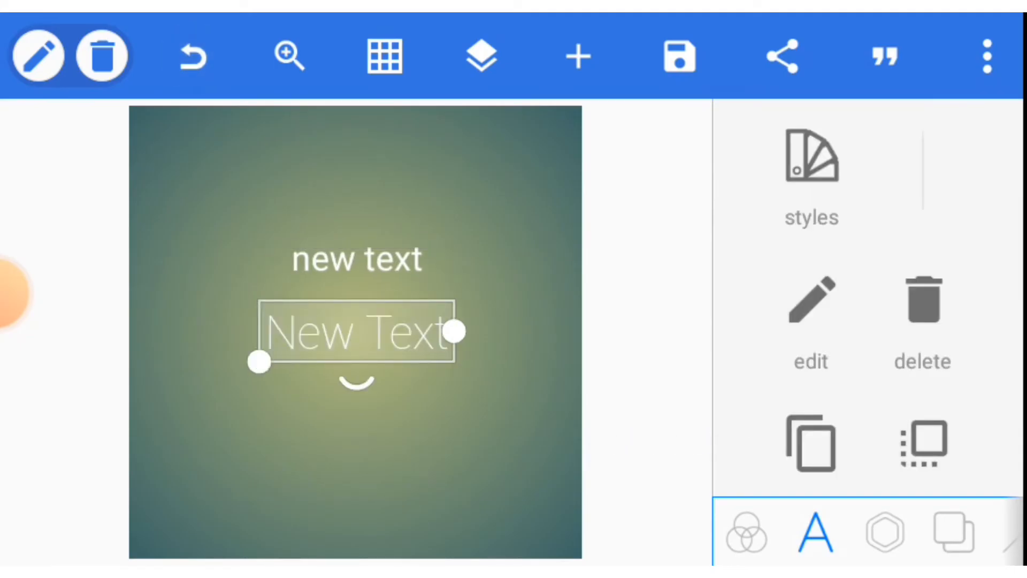
pyautogui.click(481, 56)
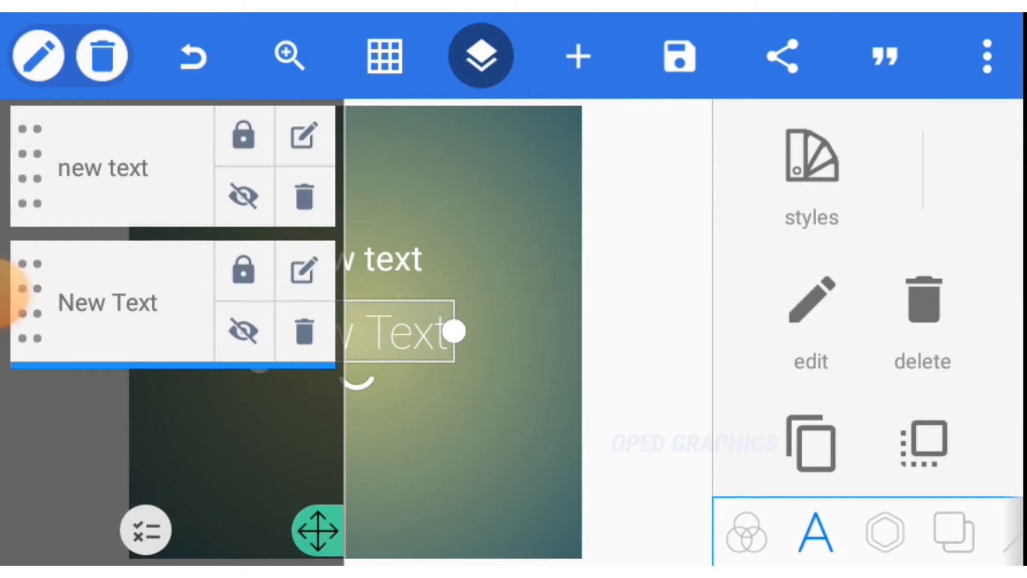
pyautogui.click(480, 55)
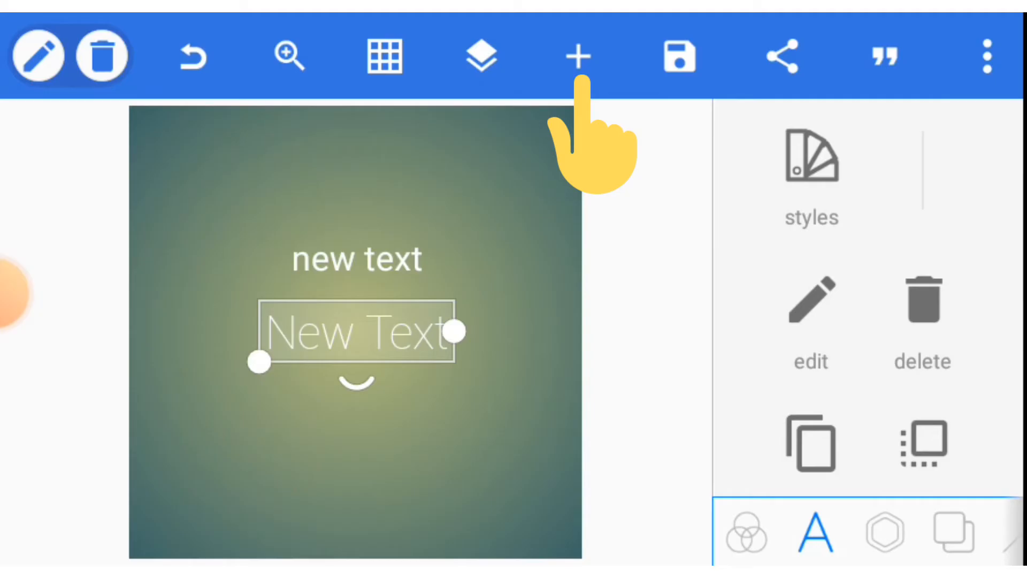
# Step: View the add menu without adding anything, then bring up the Save options
pyautogui.click(578, 55)
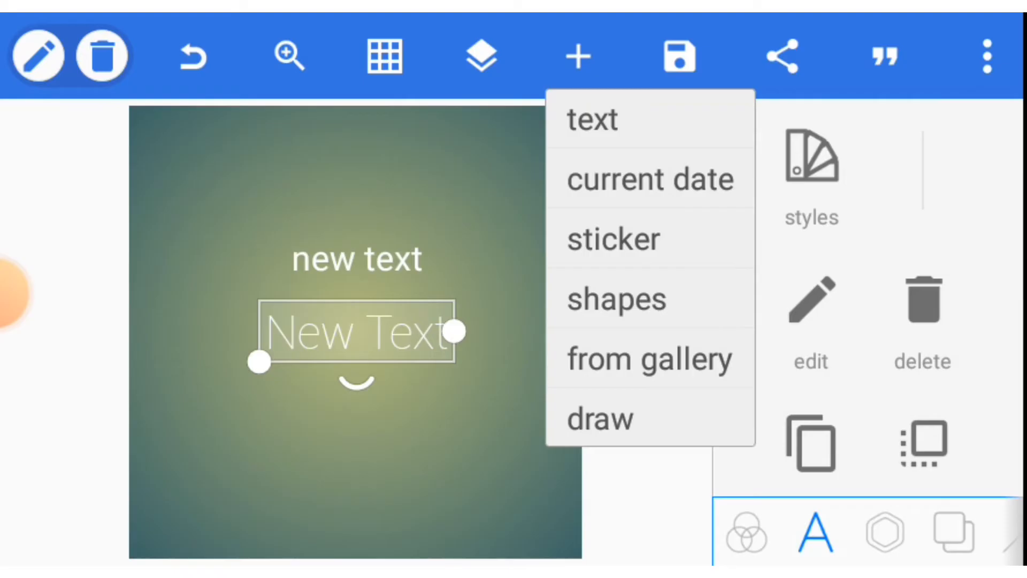
pyautogui.click(615, 298)
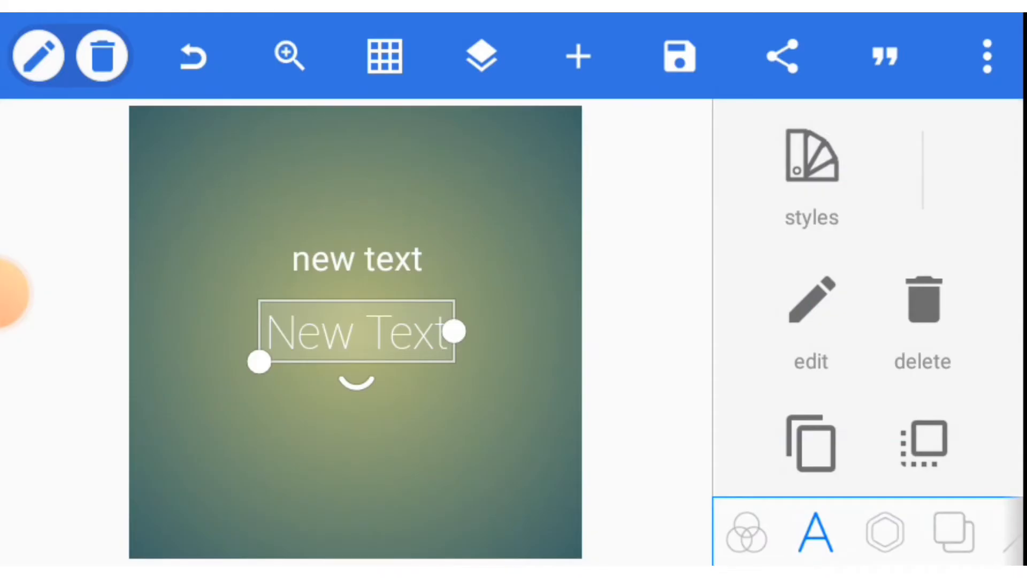
pyautogui.click(679, 56)
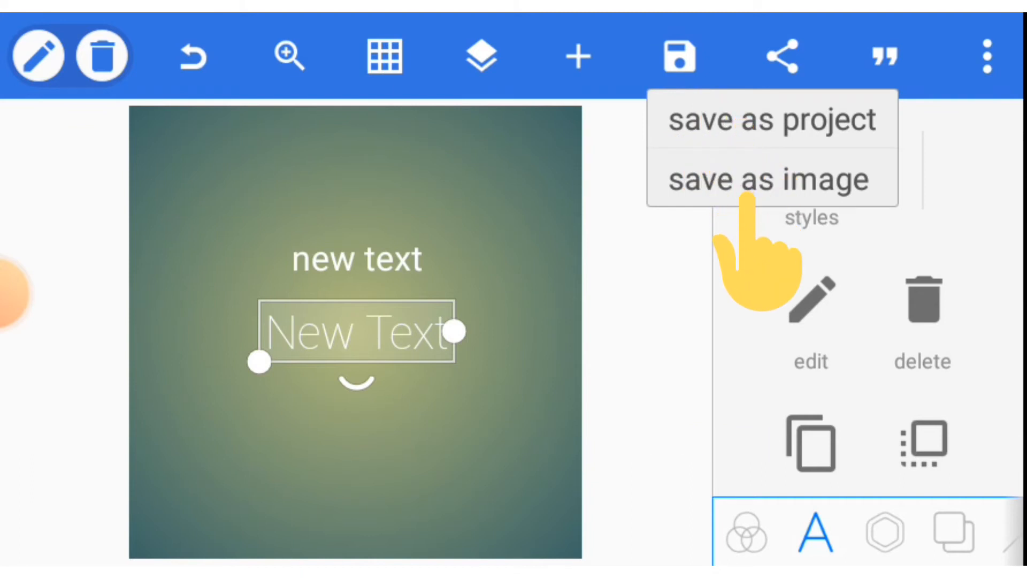
# Step: Scroll through the saved projects list, then dismiss the Save menu without saving
pyautogui.click(771, 179)
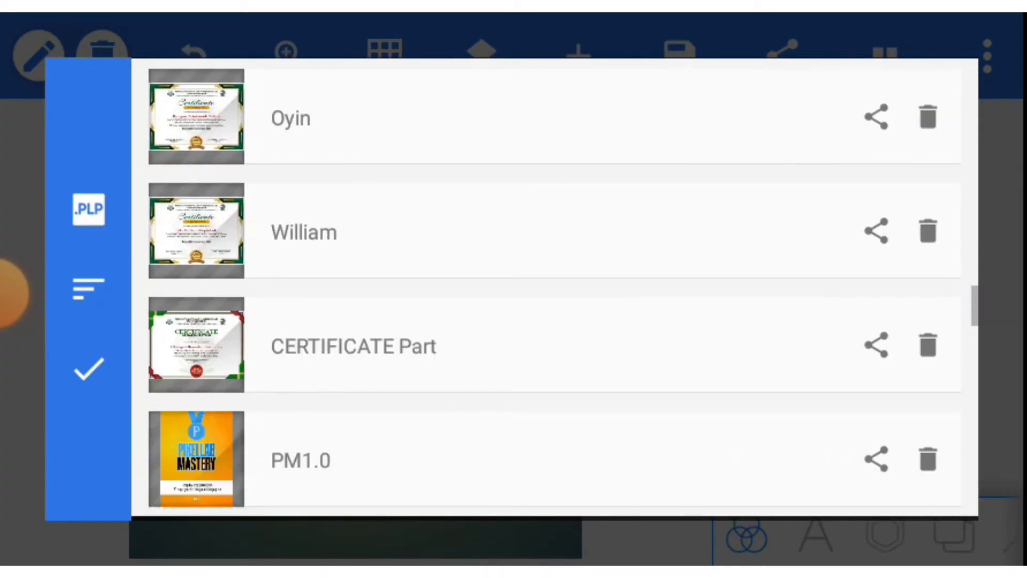
pyautogui.scroll(-3)
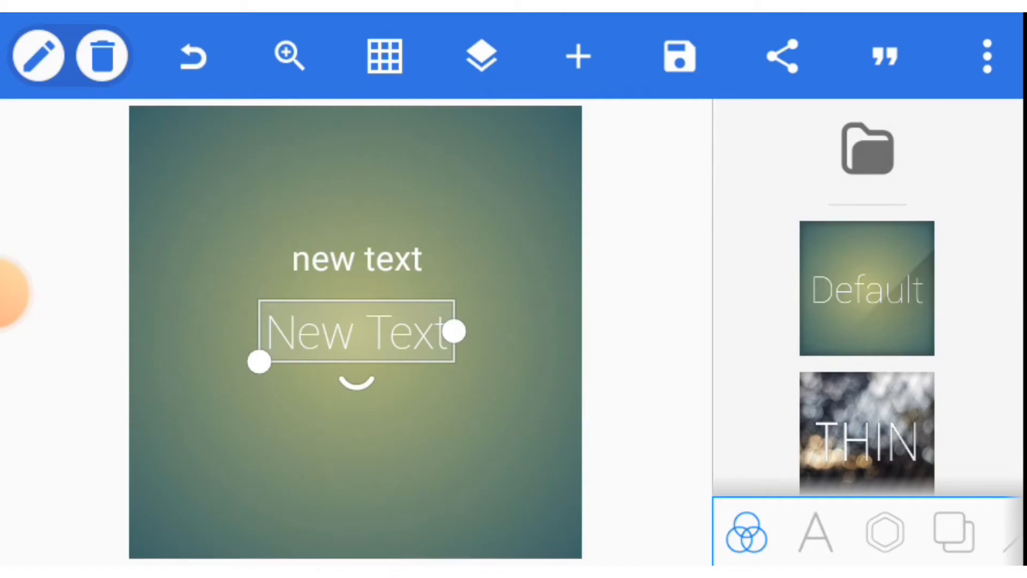
pyautogui.click(678, 55)
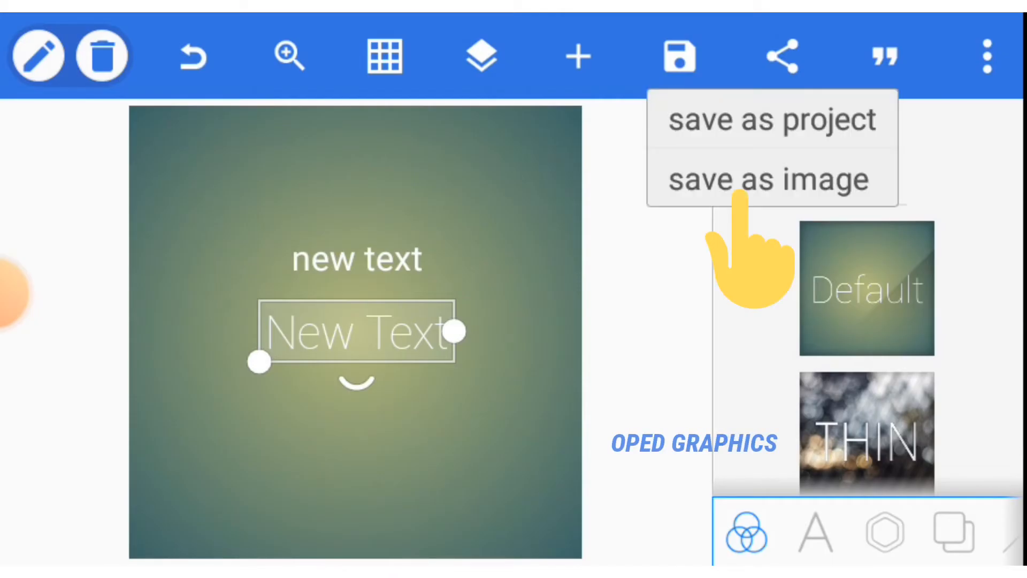
pyautogui.click(767, 179)
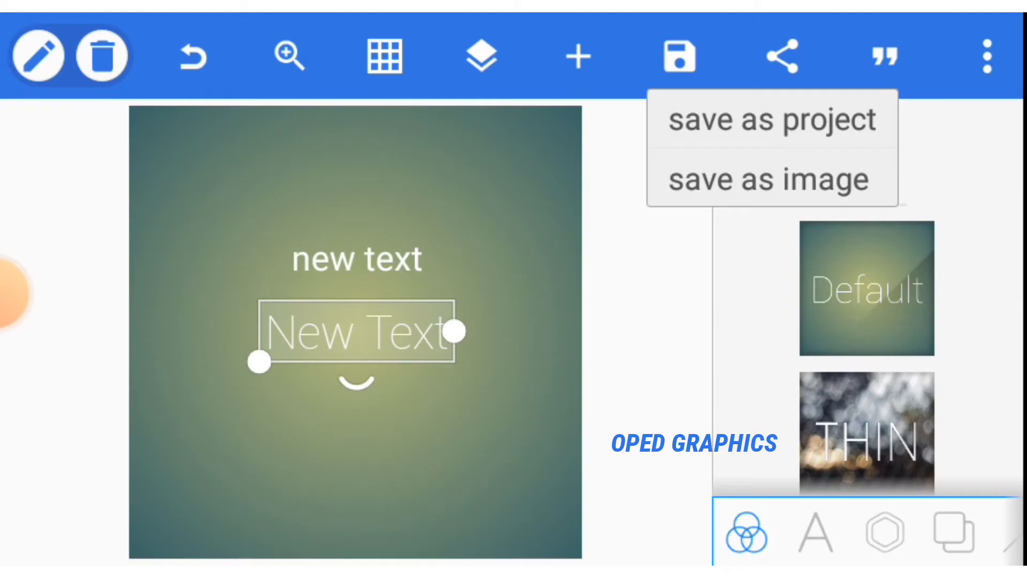
pyautogui.click(680, 56)
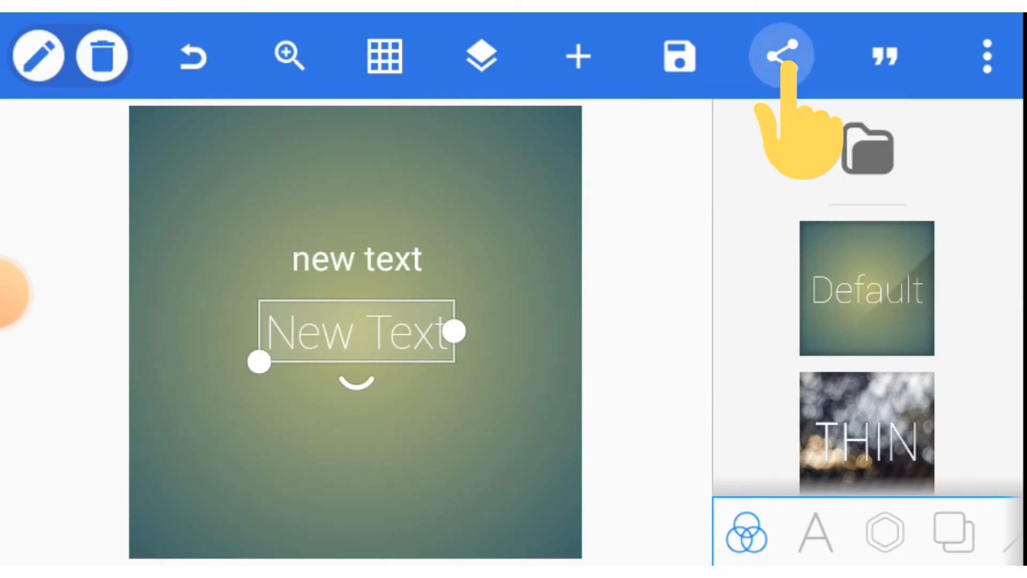
pyautogui.click(779, 55)
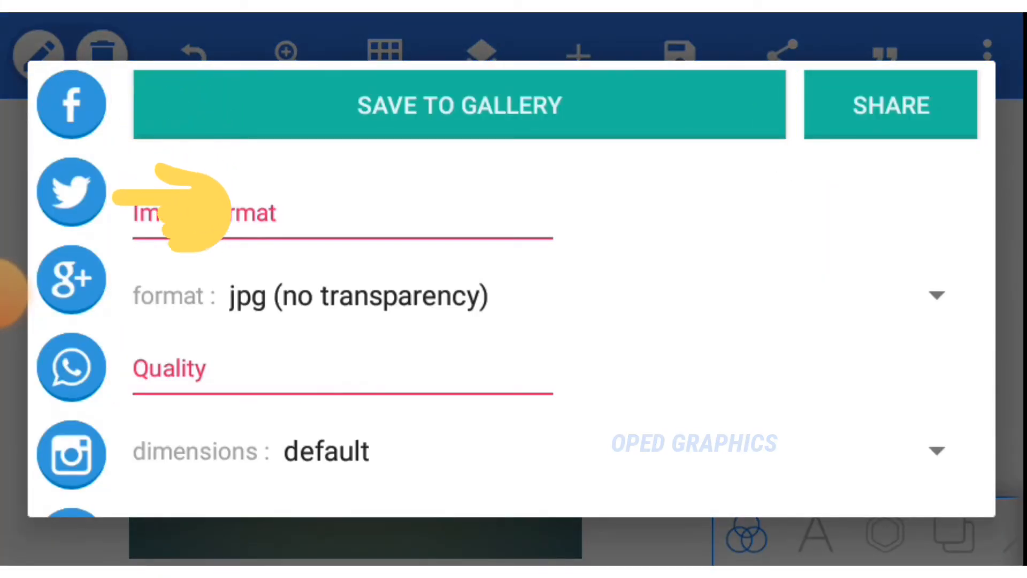
pyautogui.scroll(-3)
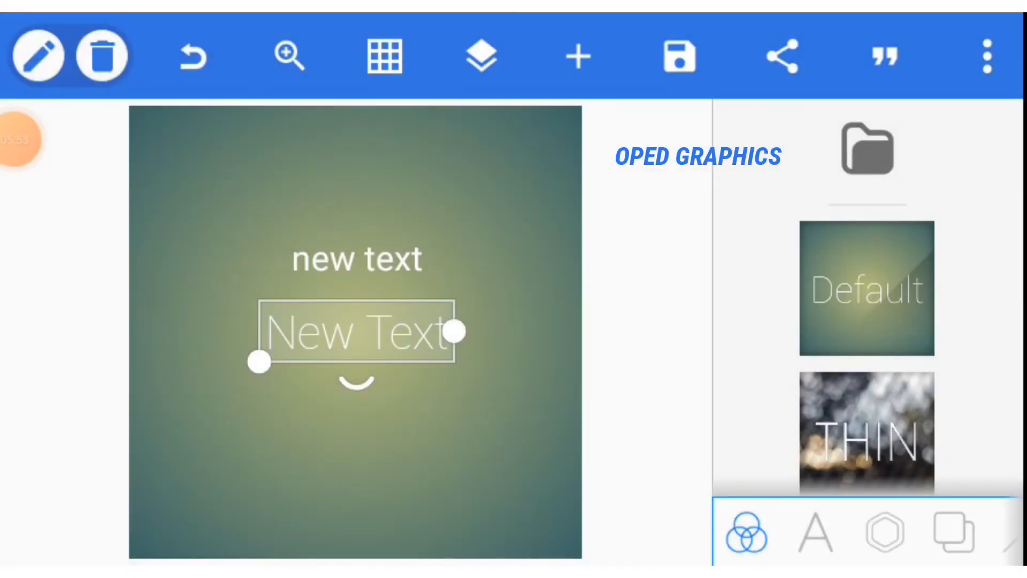
pyautogui.click(881, 56)
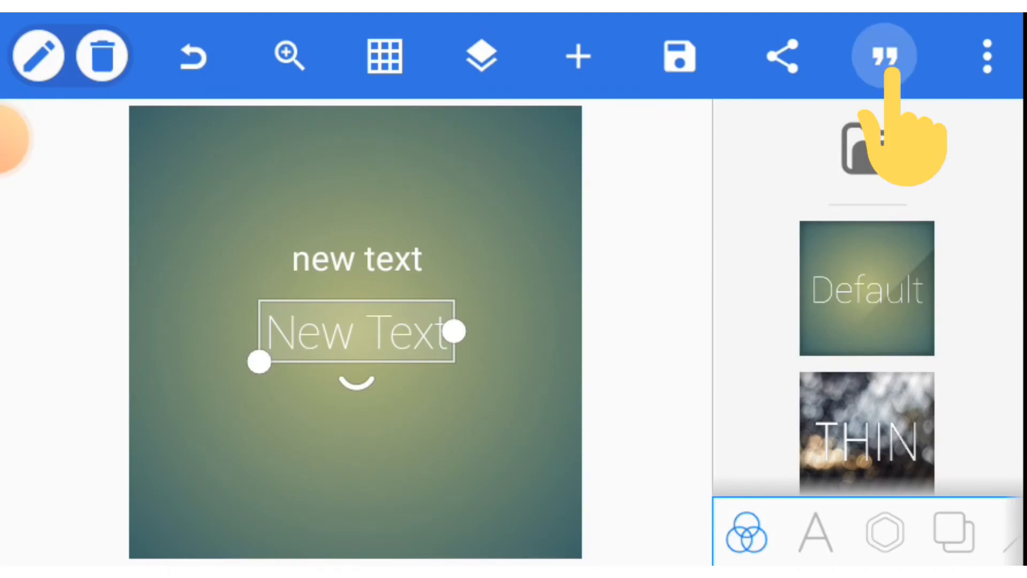
pyautogui.click(882, 54)
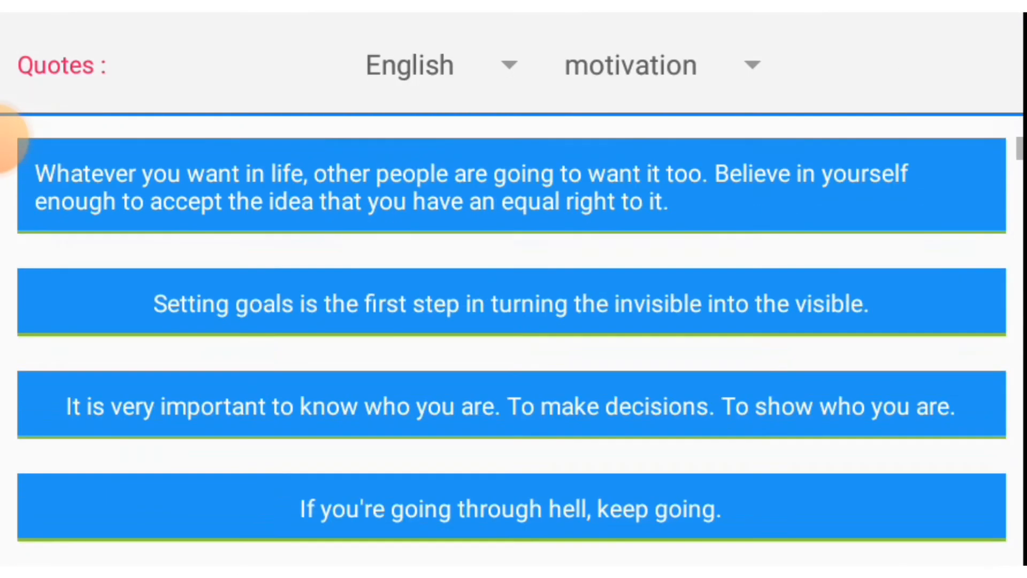
pyautogui.scroll(-3)
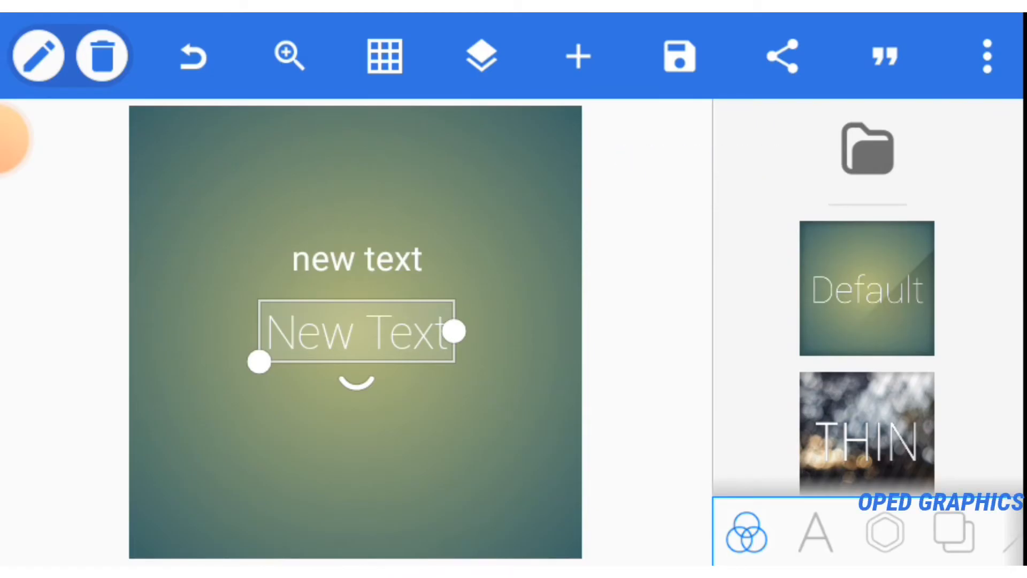
pyautogui.click(987, 55)
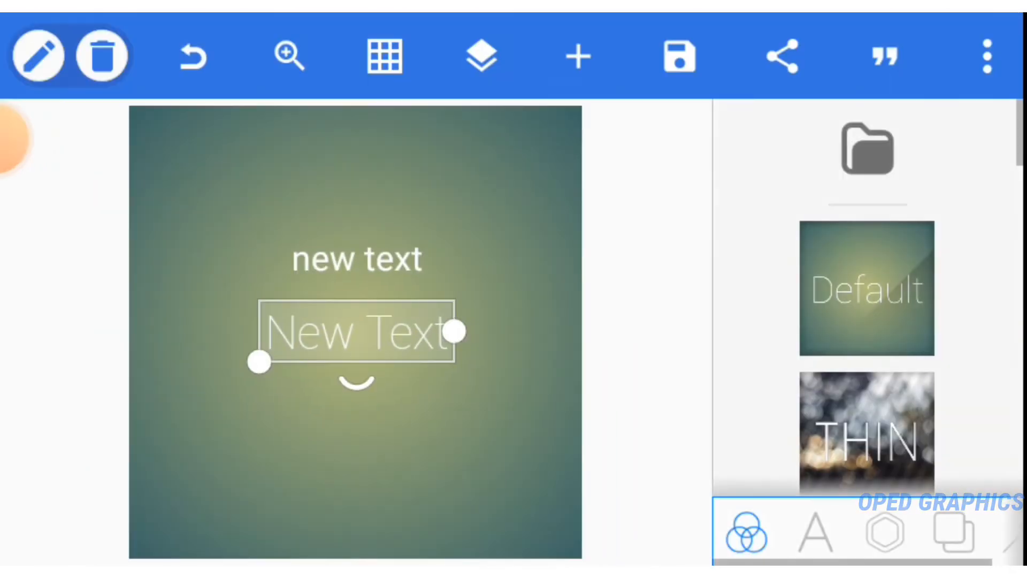
pyautogui.click(987, 55)
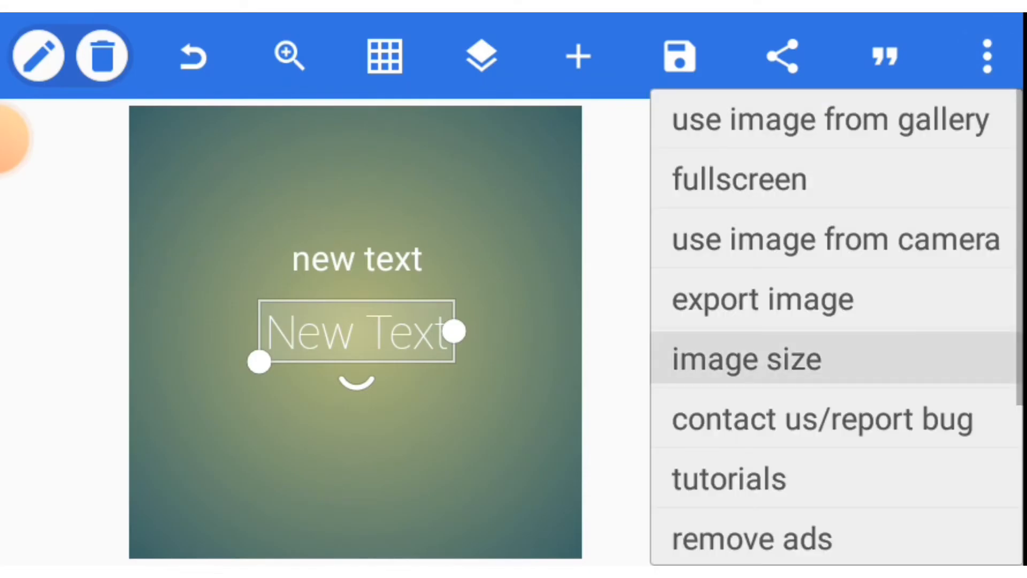
pyautogui.scroll(-3)
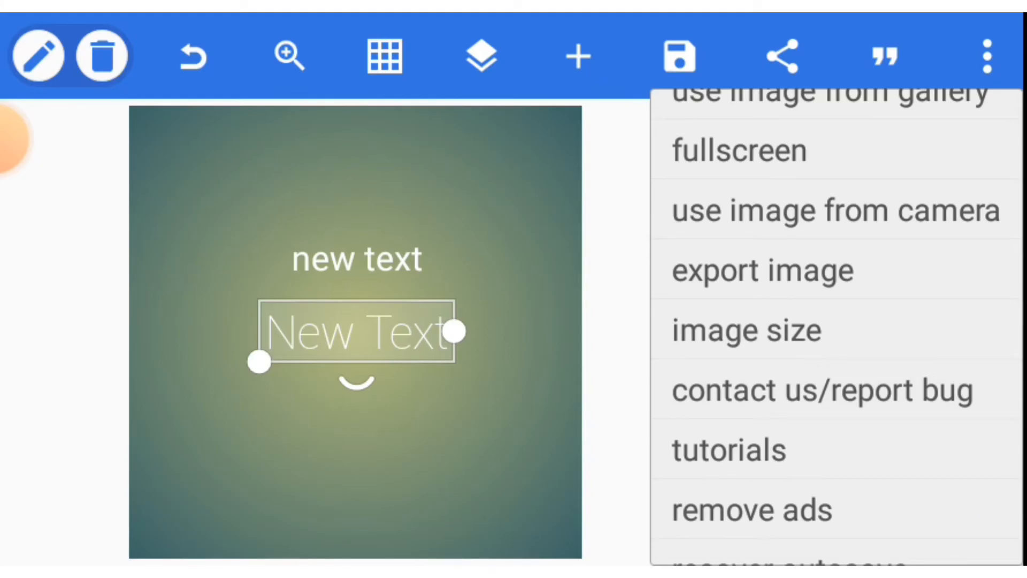
pyautogui.click(745, 329)
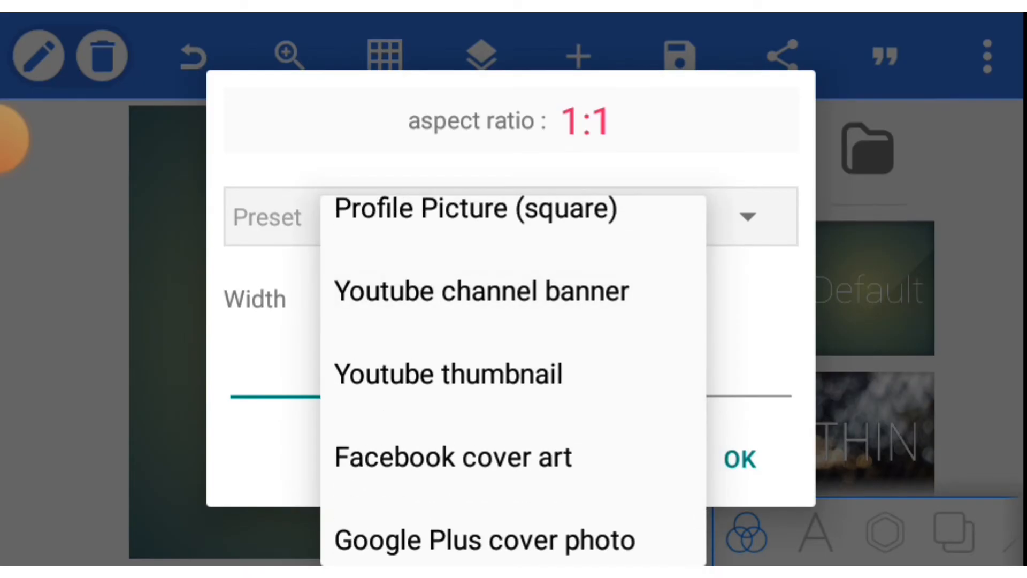
pyautogui.scroll(-3)
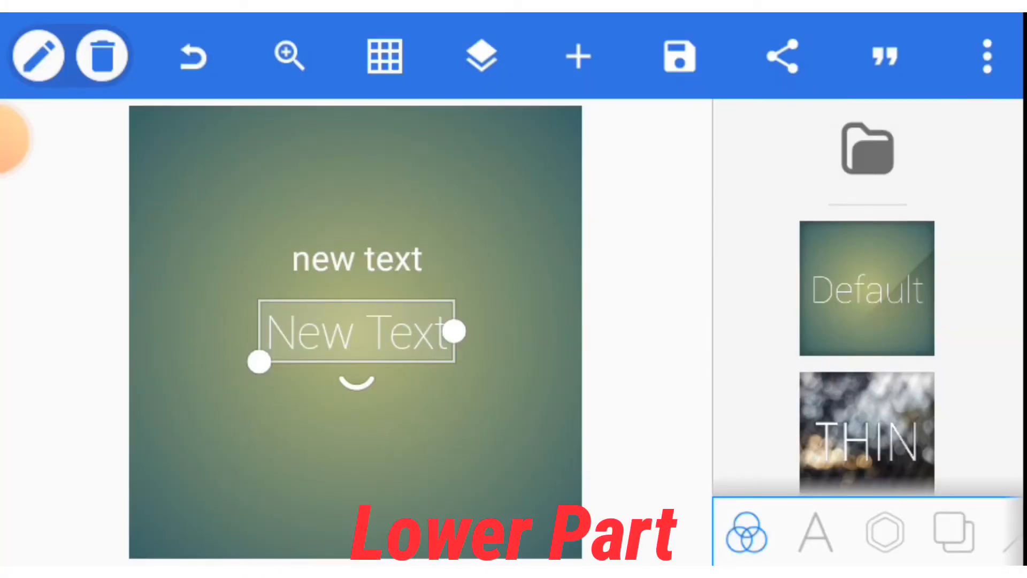
# Step: Save the current text look as a style, then apply a 3D Default preset
pyautogui.click(814, 532)
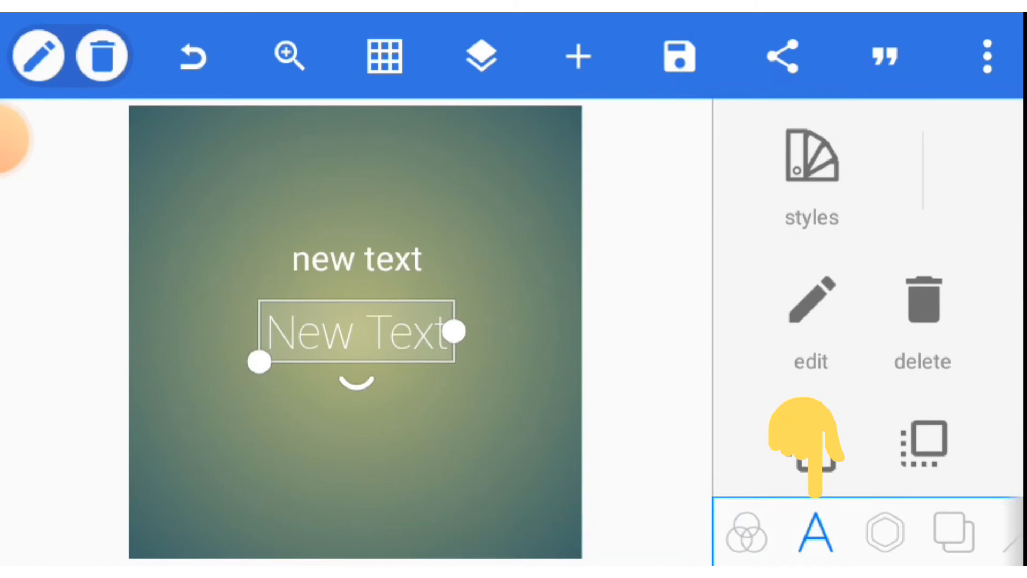
pyautogui.click(811, 443)
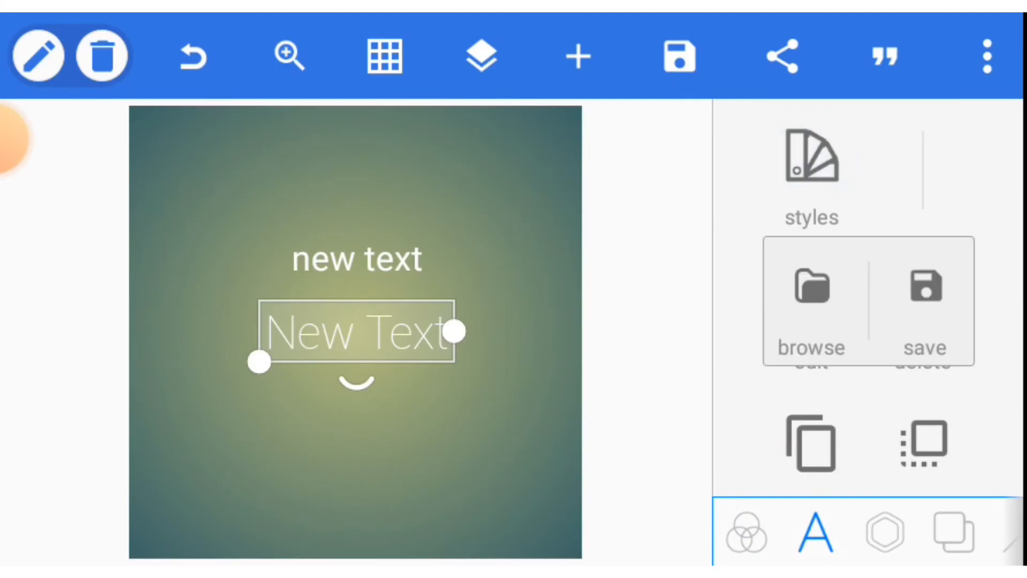
pyautogui.click(925, 295)
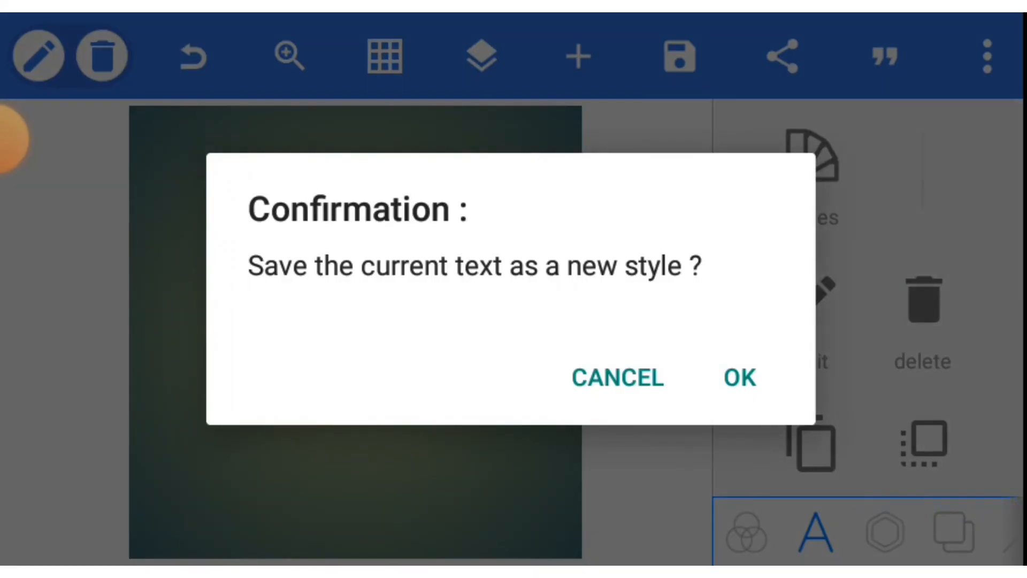
pyautogui.click(617, 377)
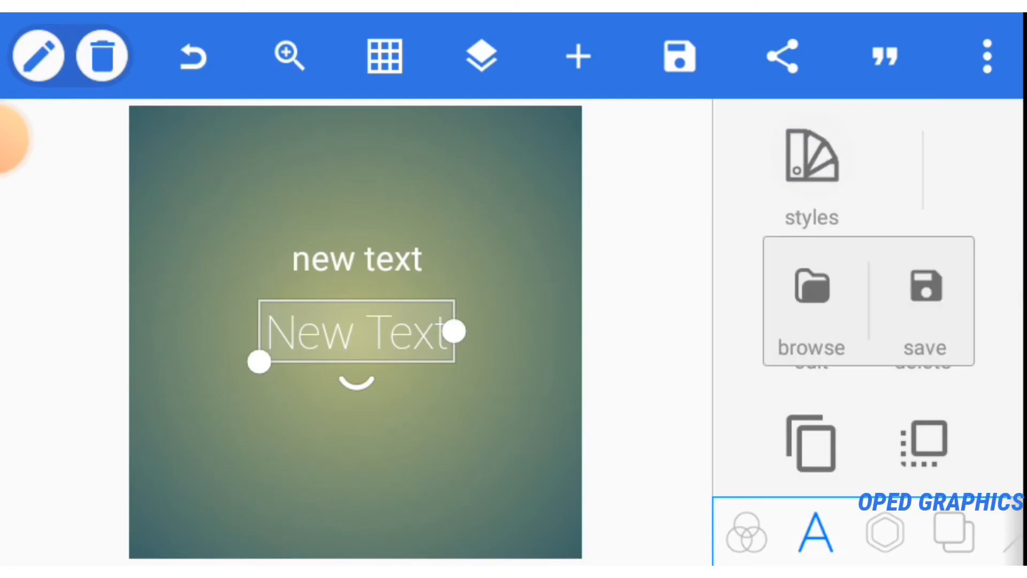
pyautogui.click(810, 157)
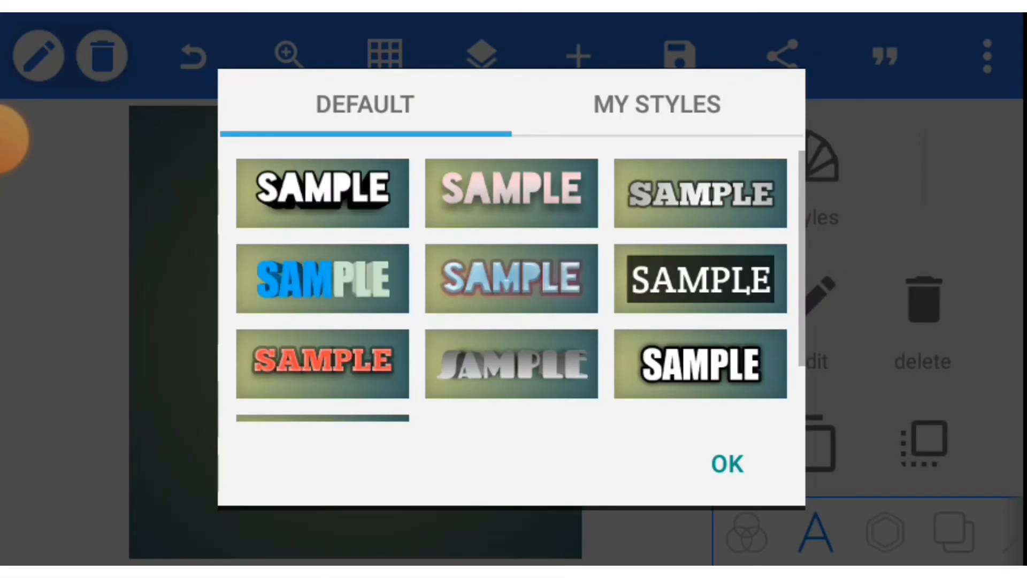
pyautogui.click(727, 463)
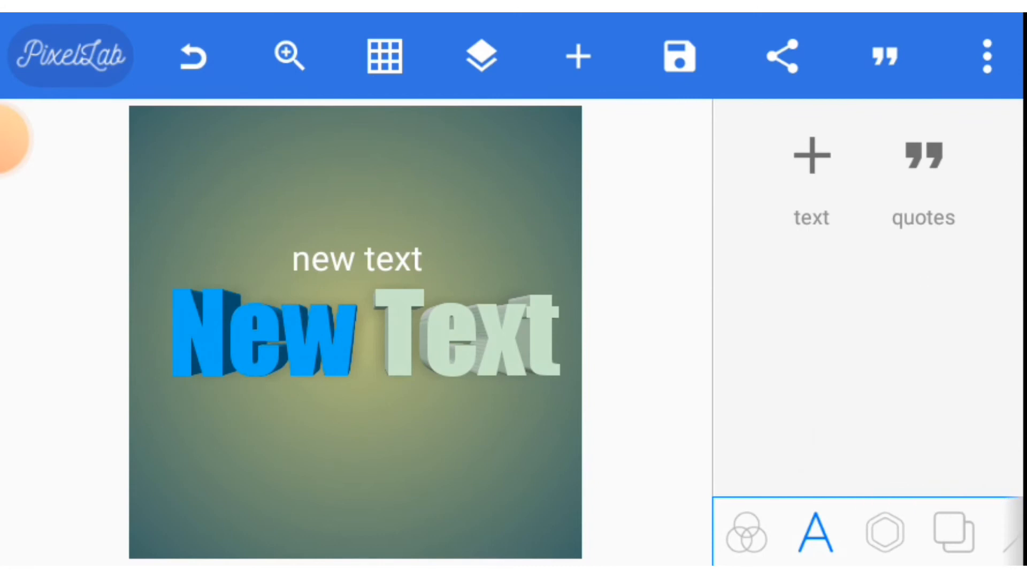
pyautogui.click(354, 334)
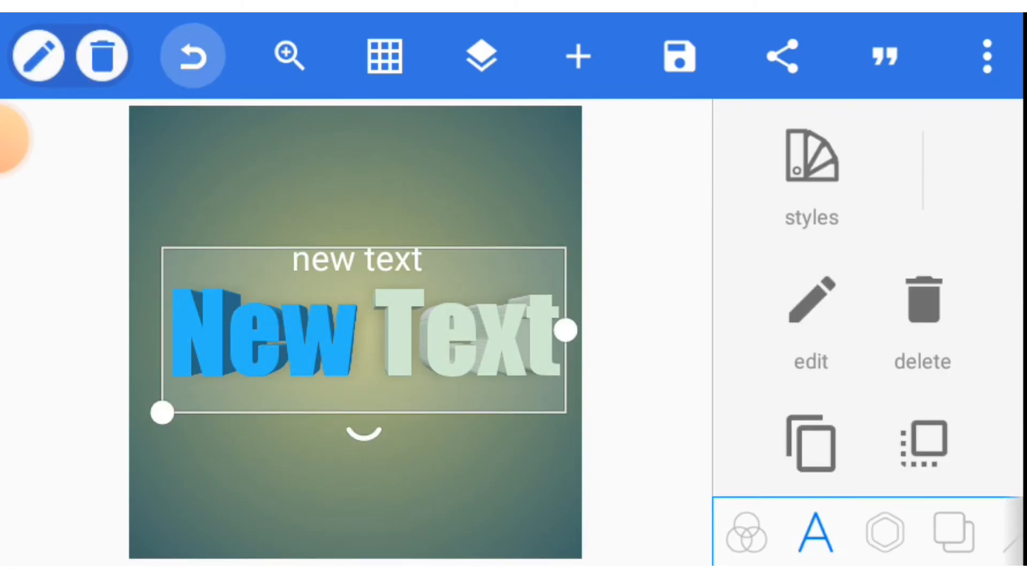
pyautogui.click(192, 55)
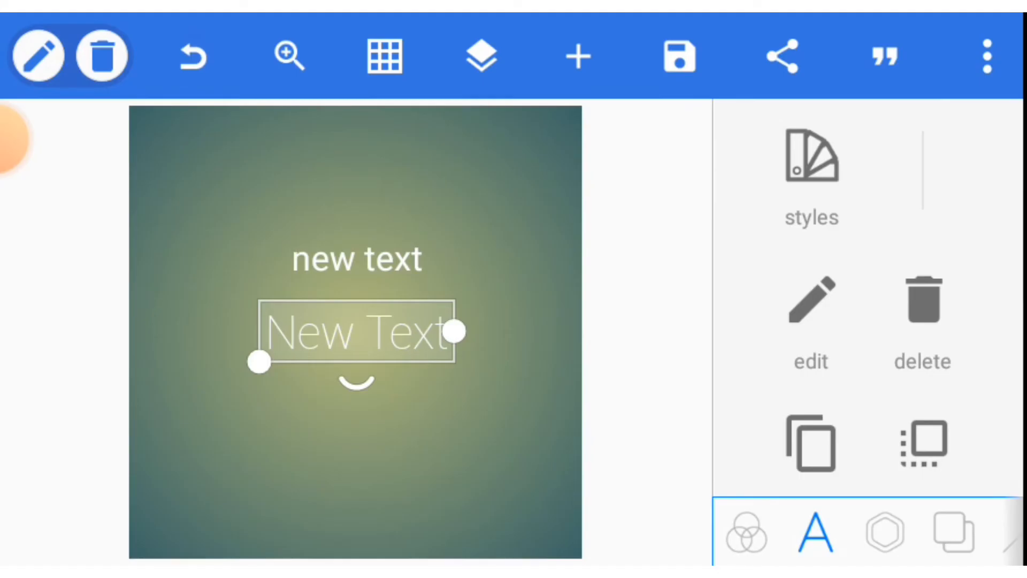
pyautogui.scroll(-3)
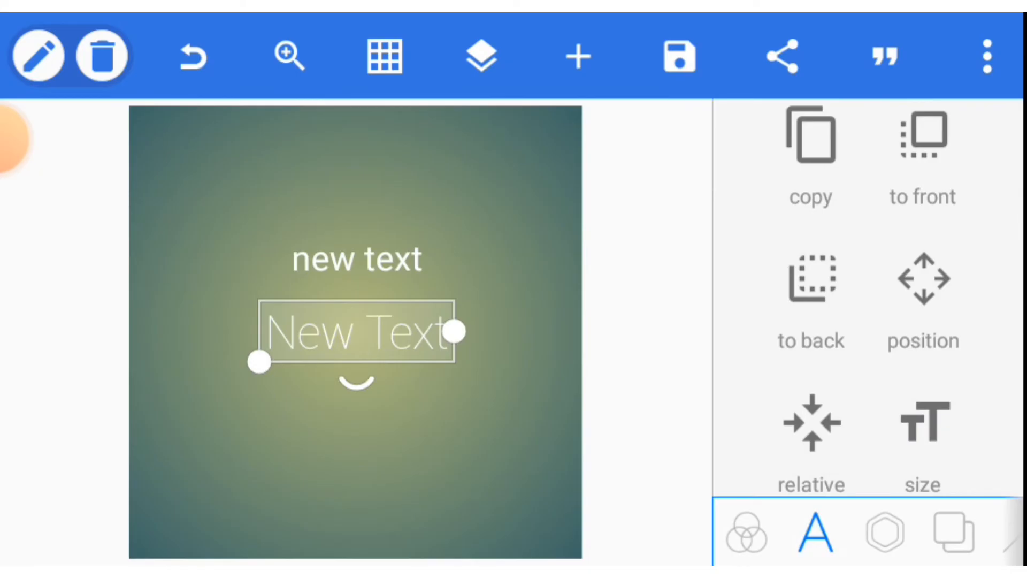
pyautogui.click(481, 55)
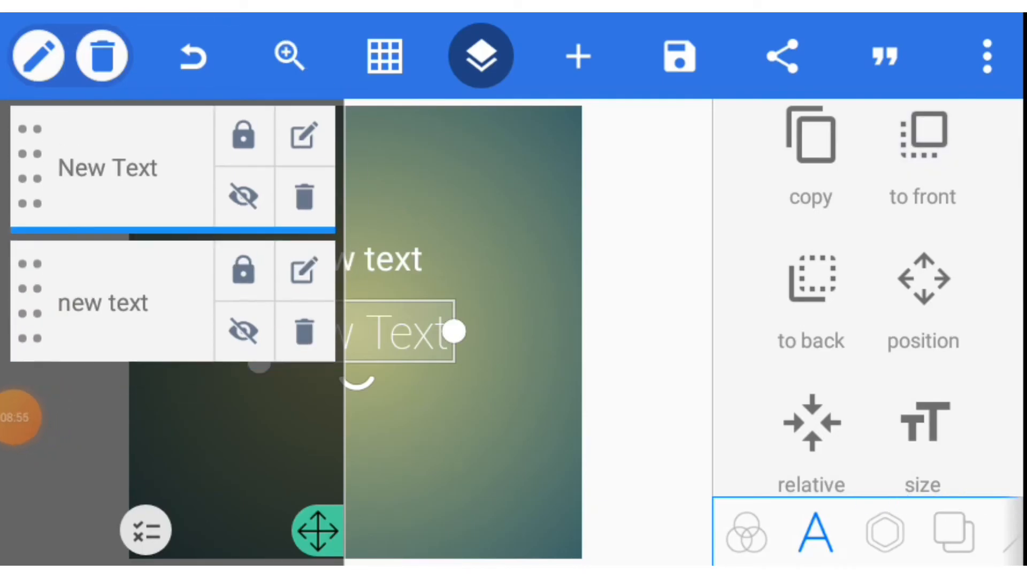
pyautogui.click(810, 277)
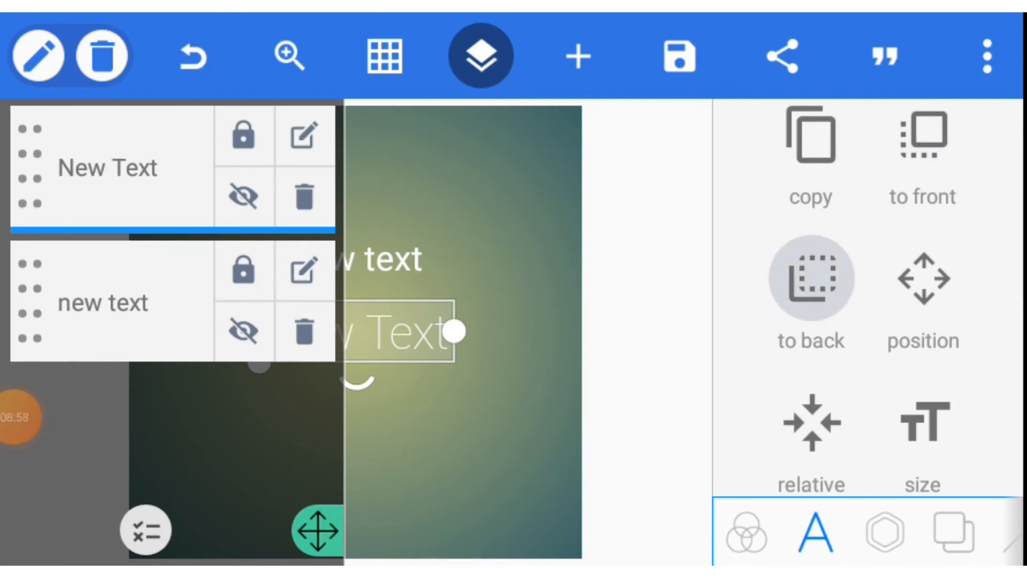
pyautogui.click(809, 278)
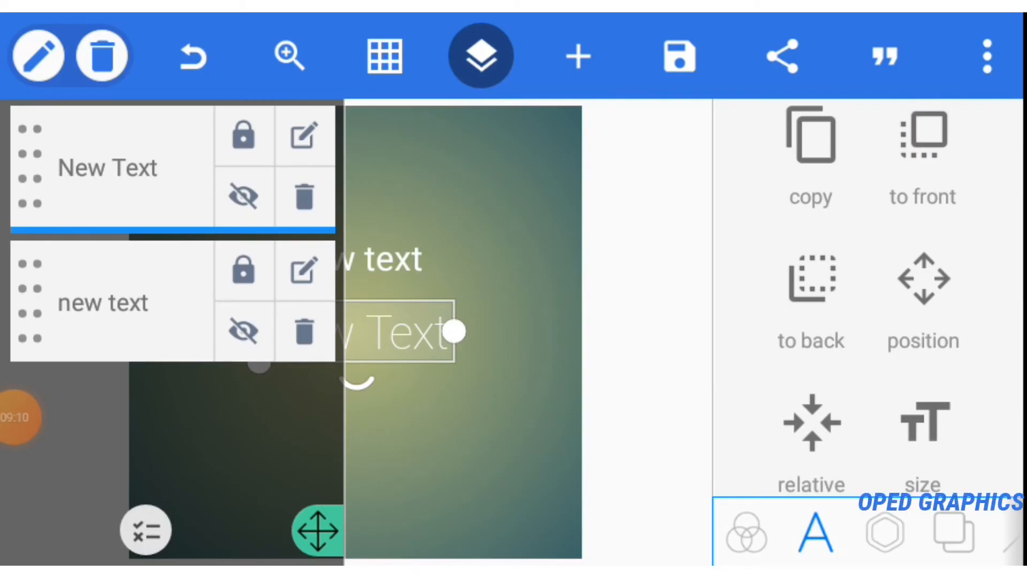
pyautogui.click(481, 56)
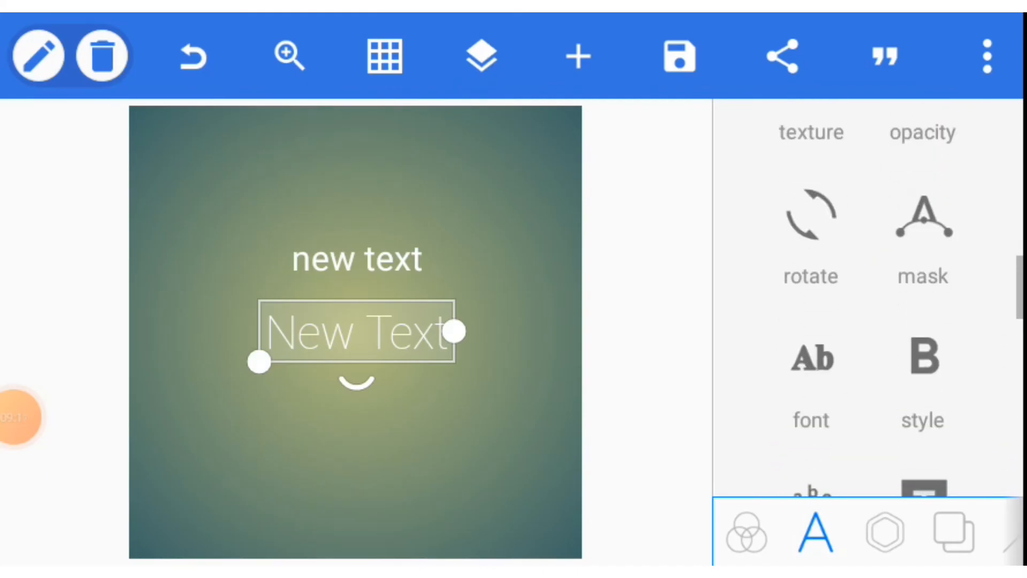
pyautogui.scroll(-3)
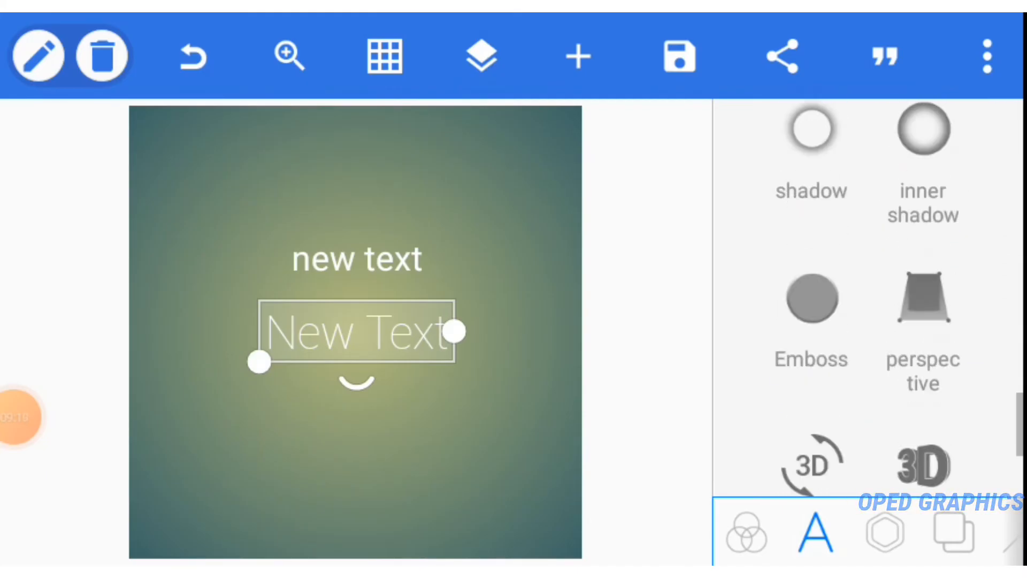
pyautogui.scroll(-3)
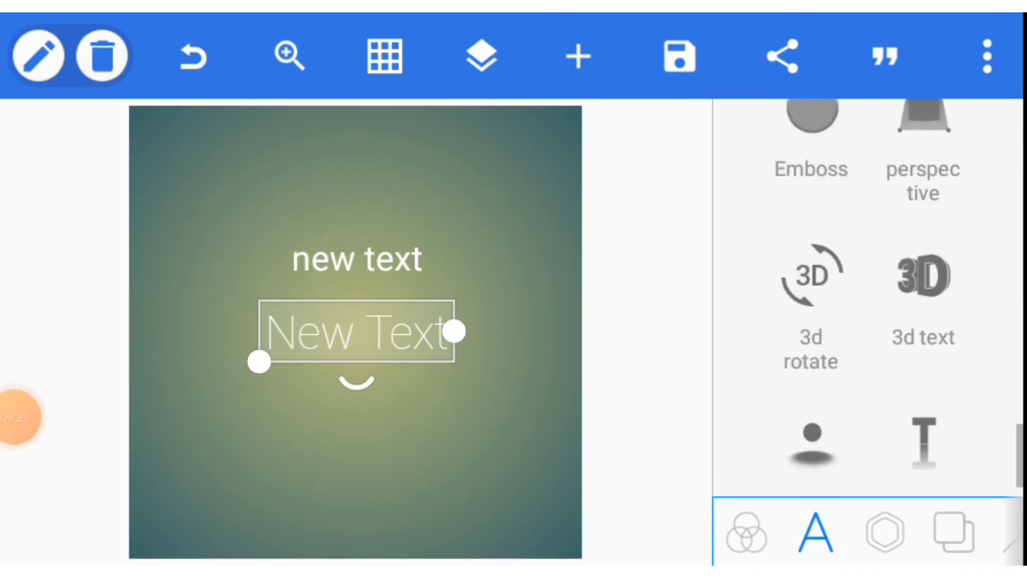
pyautogui.scroll(-3)
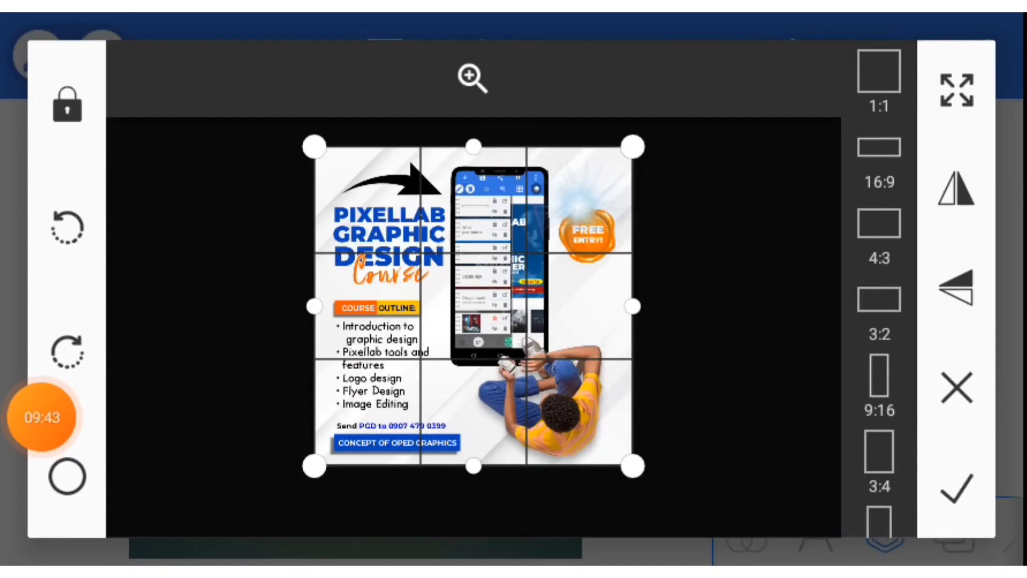
# Step: Dismiss the image crop and discard the white square shape with OK
pyautogui.click(958, 487)
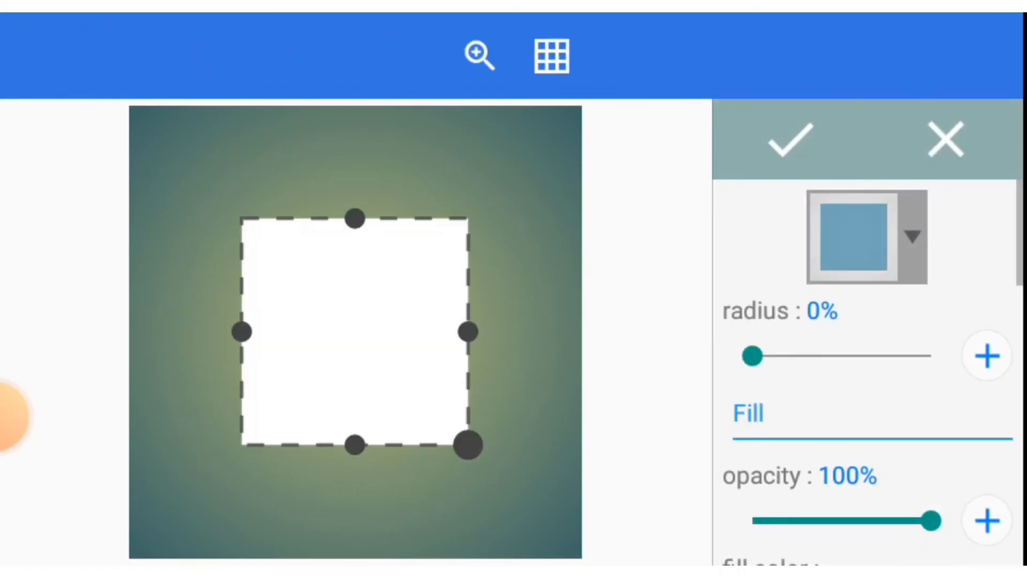
pyautogui.click(946, 139)
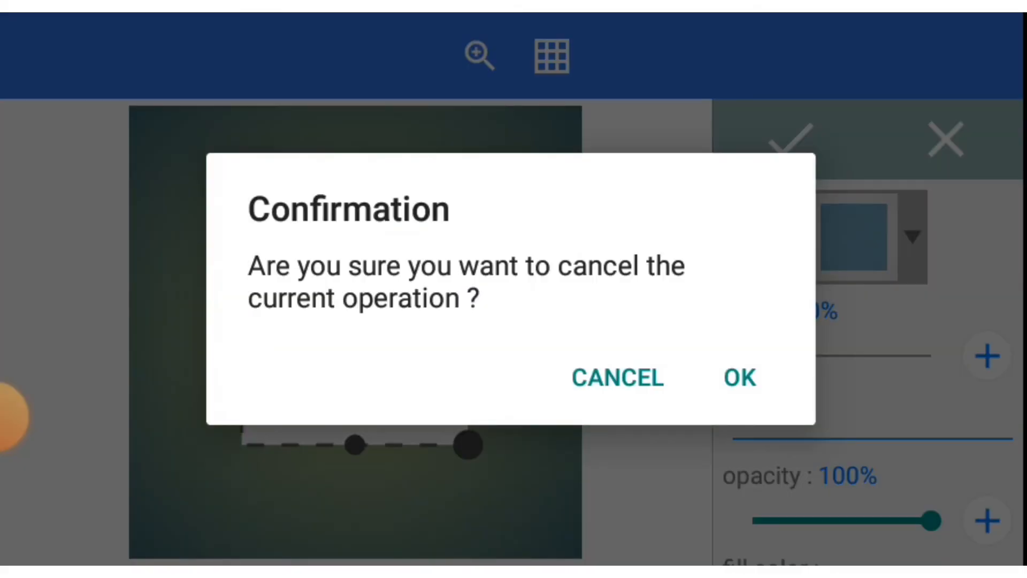
pyautogui.click(739, 377)
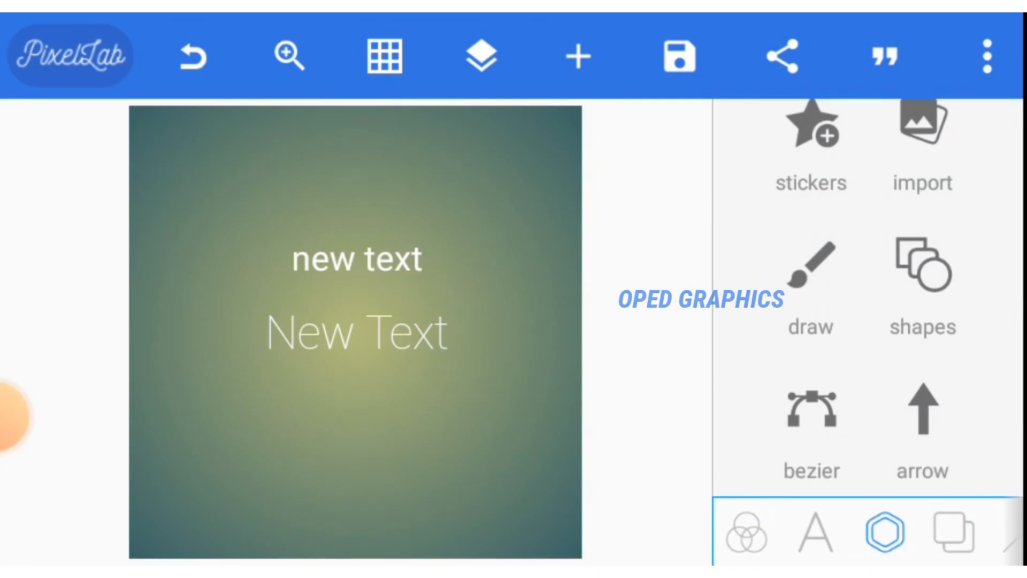
# Step: Draw and discard a bezier curve, then preview an arrow before switching to Background
pyautogui.click(811, 409)
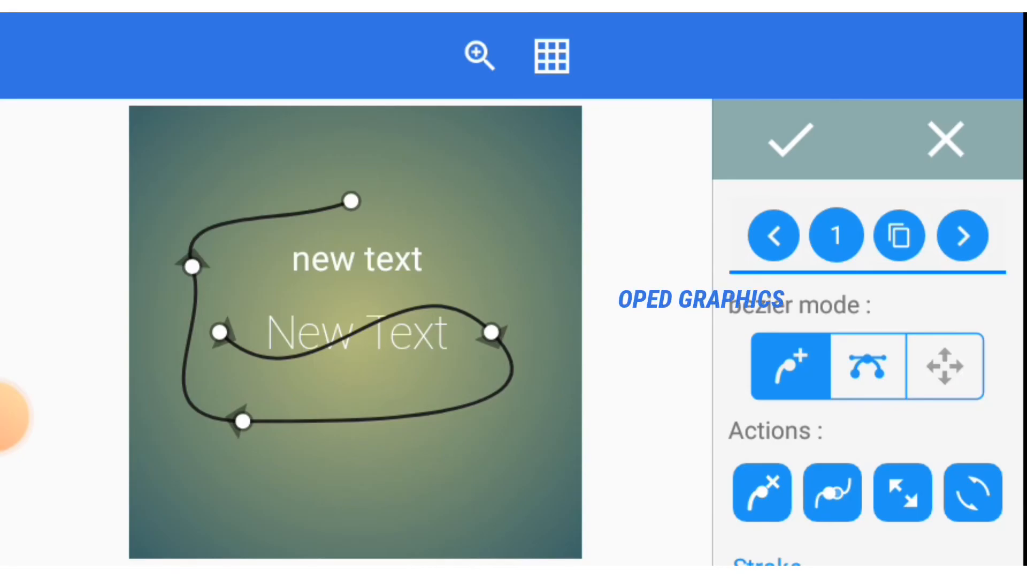
pyautogui.click(791, 139)
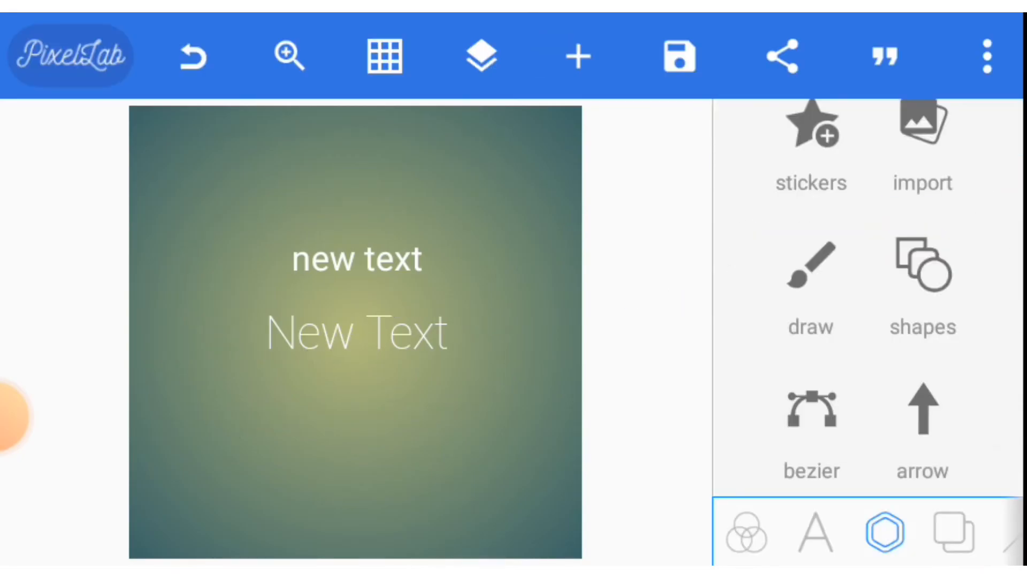
pyautogui.click(922, 426)
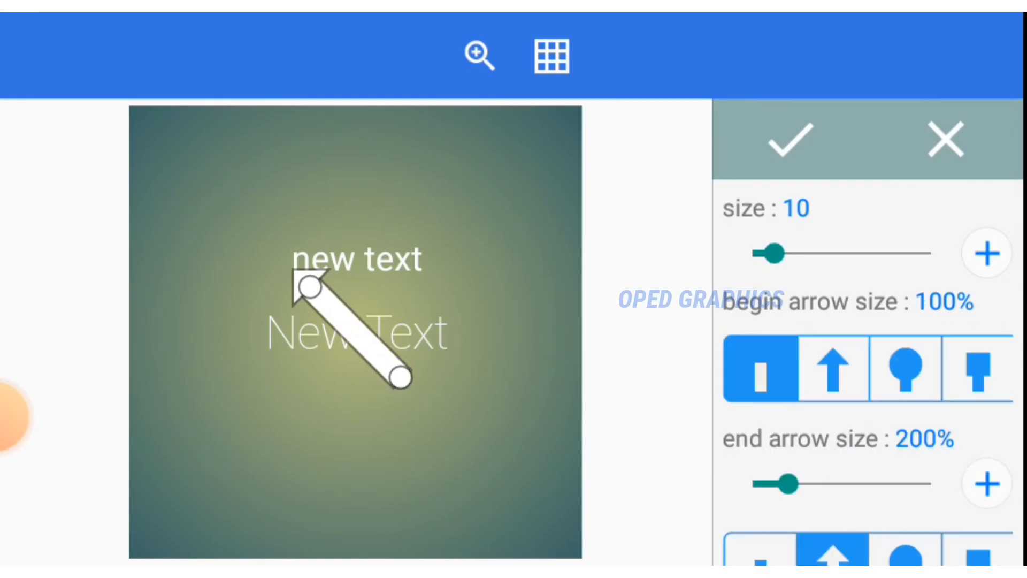
pyautogui.scroll(-3)
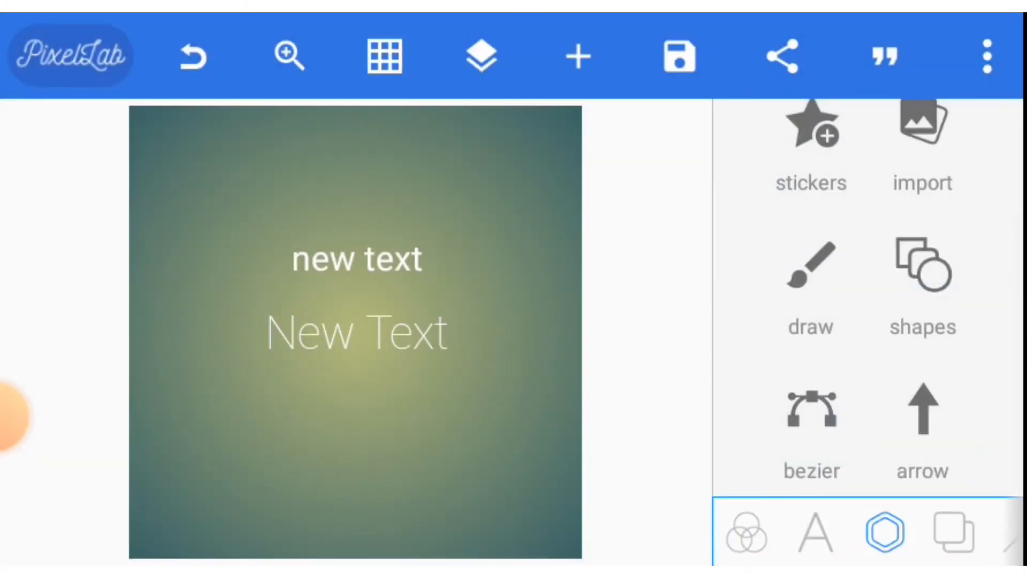
pyautogui.click(954, 532)
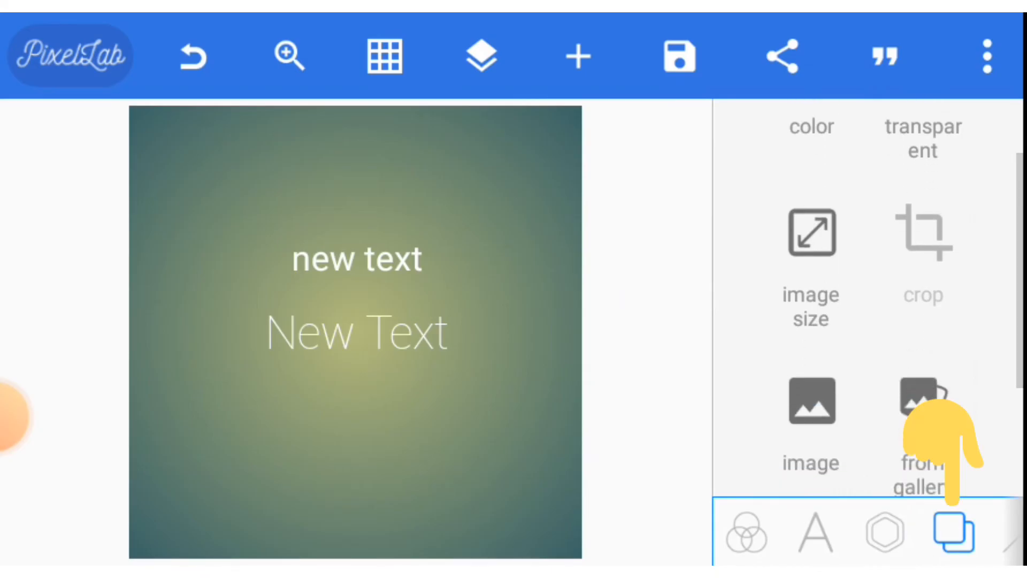
# Step: Preview a gradient background, cancel it, then switch the background to transparent
pyautogui.scroll(-3)
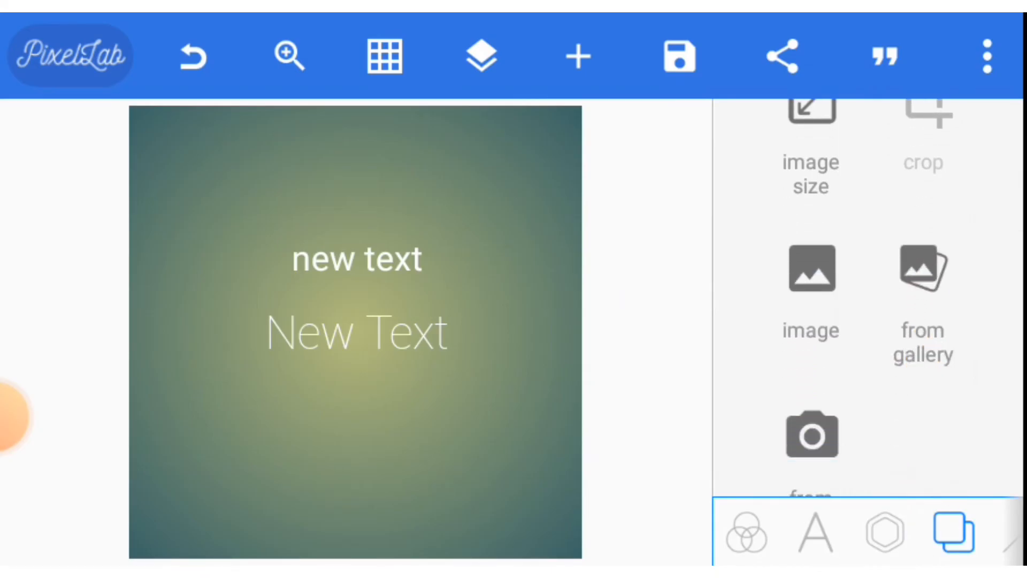
pyautogui.scroll(-3)
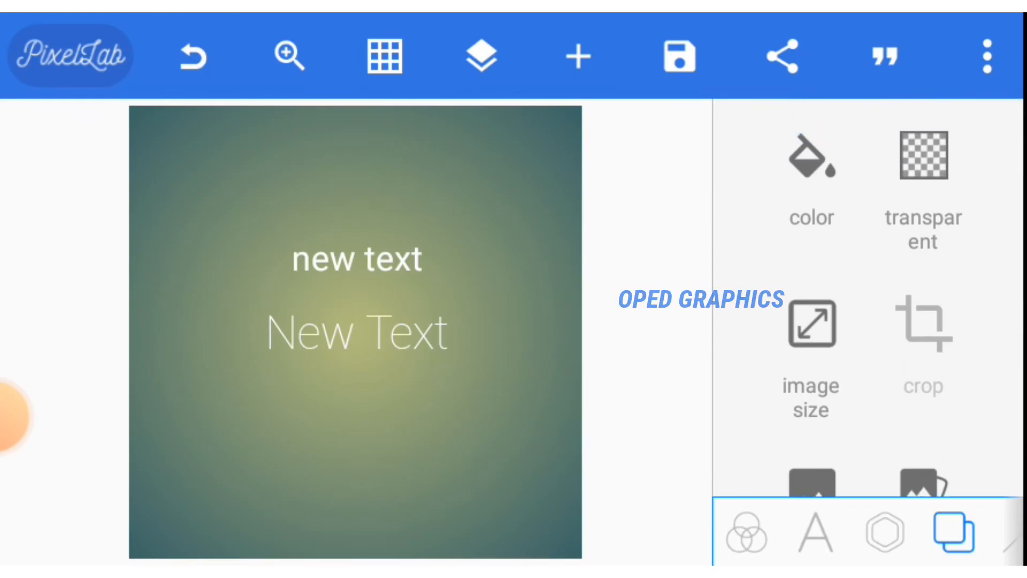
pyautogui.click(811, 170)
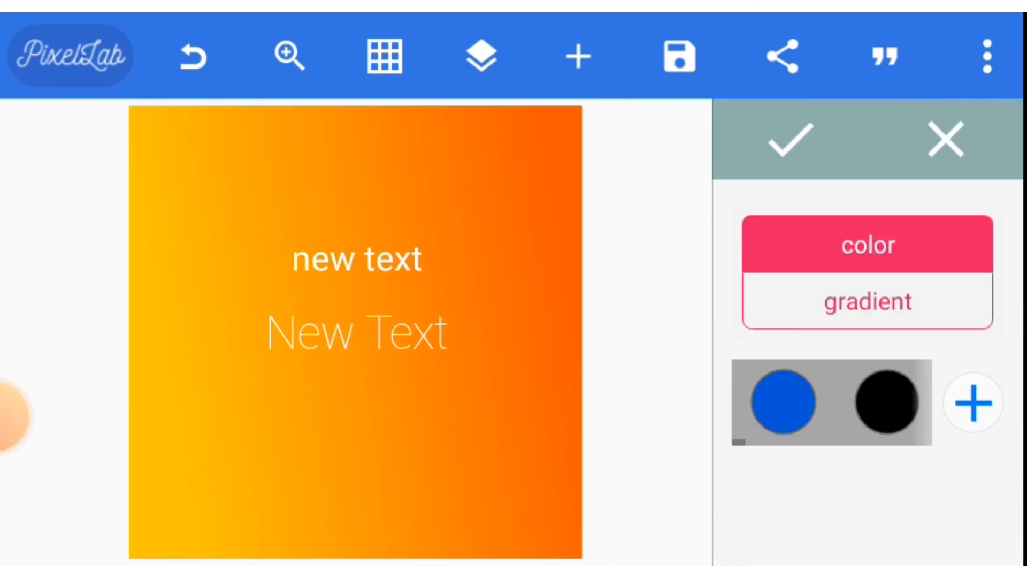
pyautogui.click(781, 400)
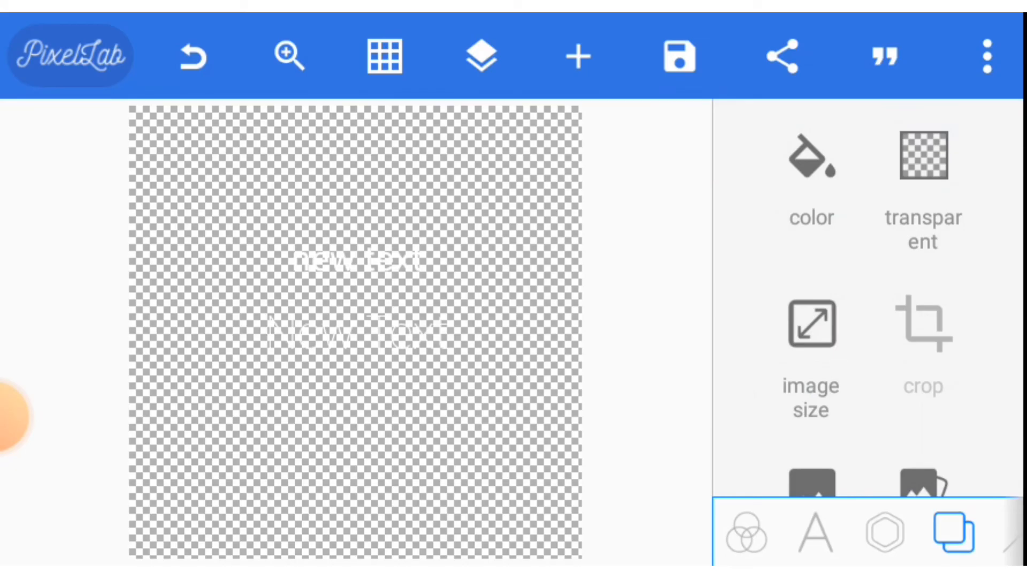
pyautogui.click(925, 156)
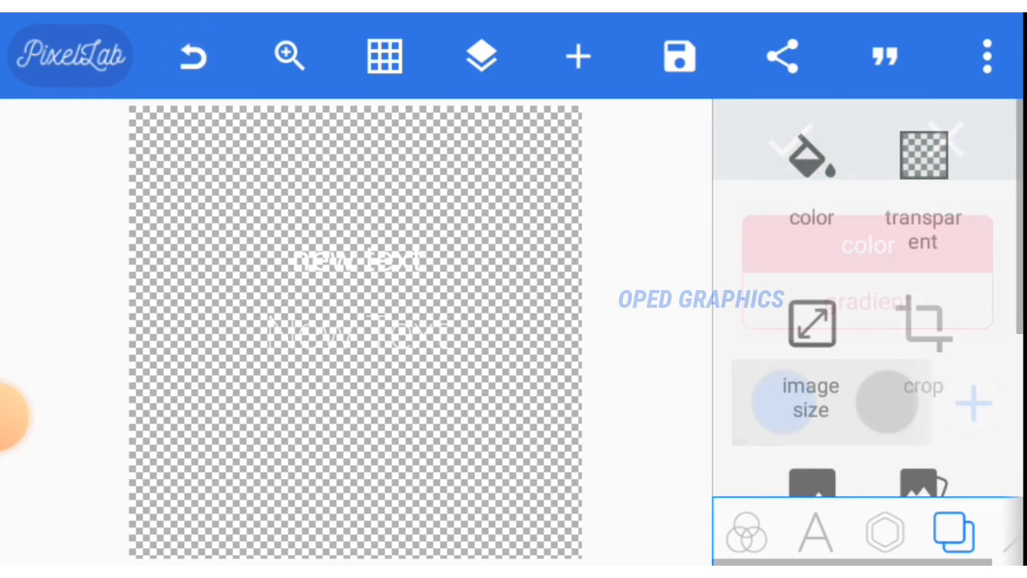
pyautogui.click(193, 55)
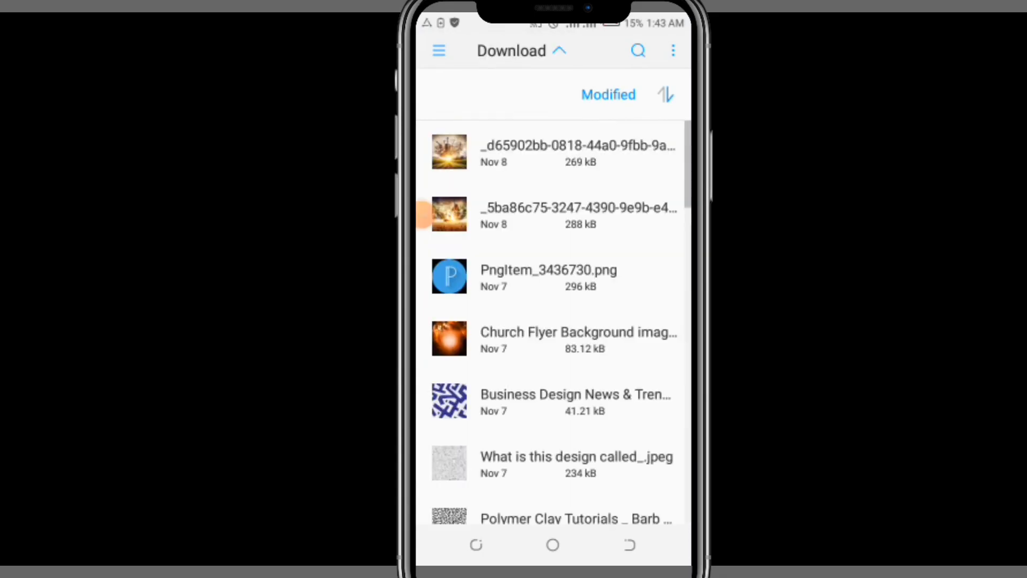
# Step: Crop the blue-and-white pattern image from Download to a 1:1 square
pyautogui.press('rotate')
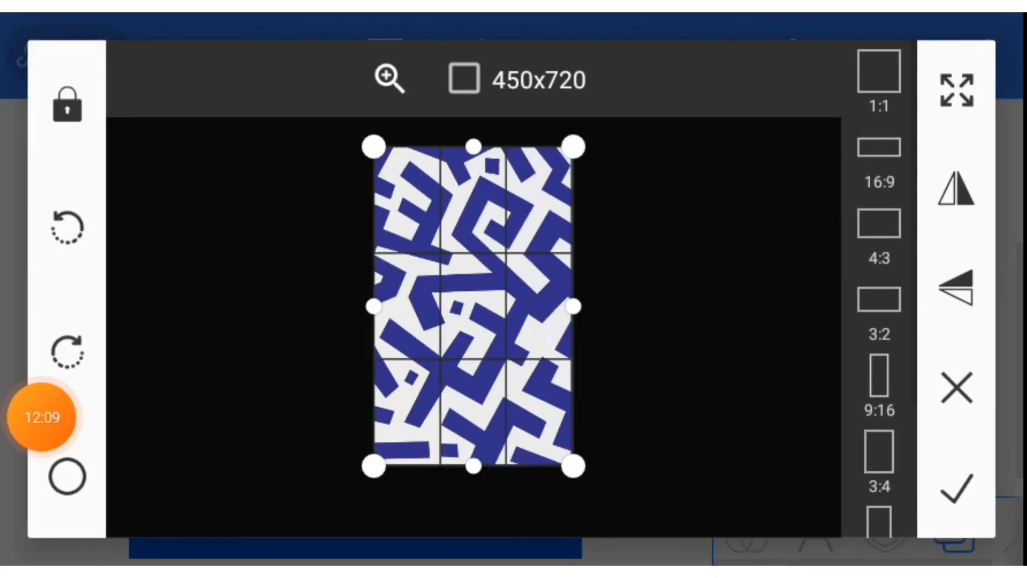
pyautogui.click(958, 486)
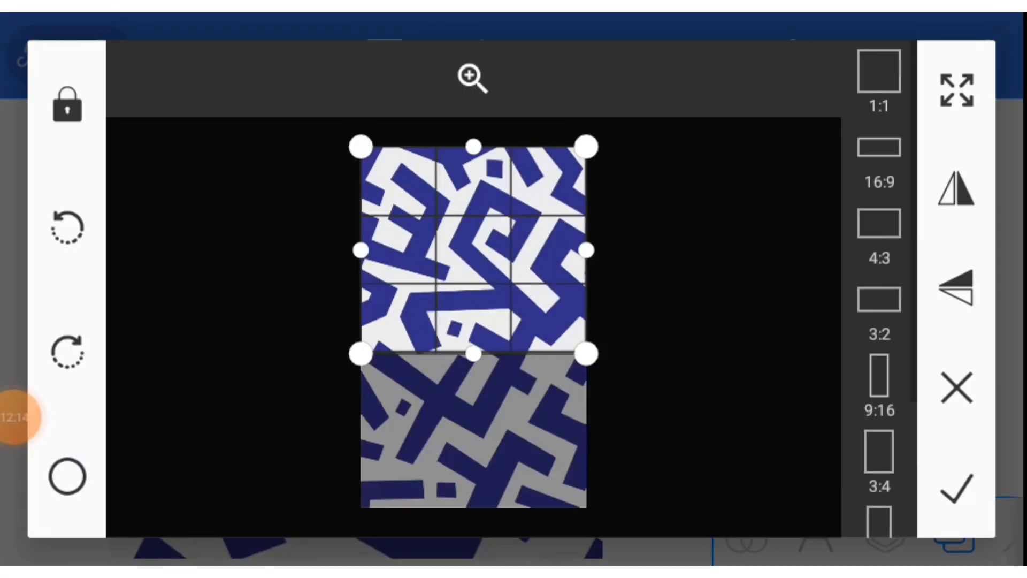
pyautogui.click(957, 490)
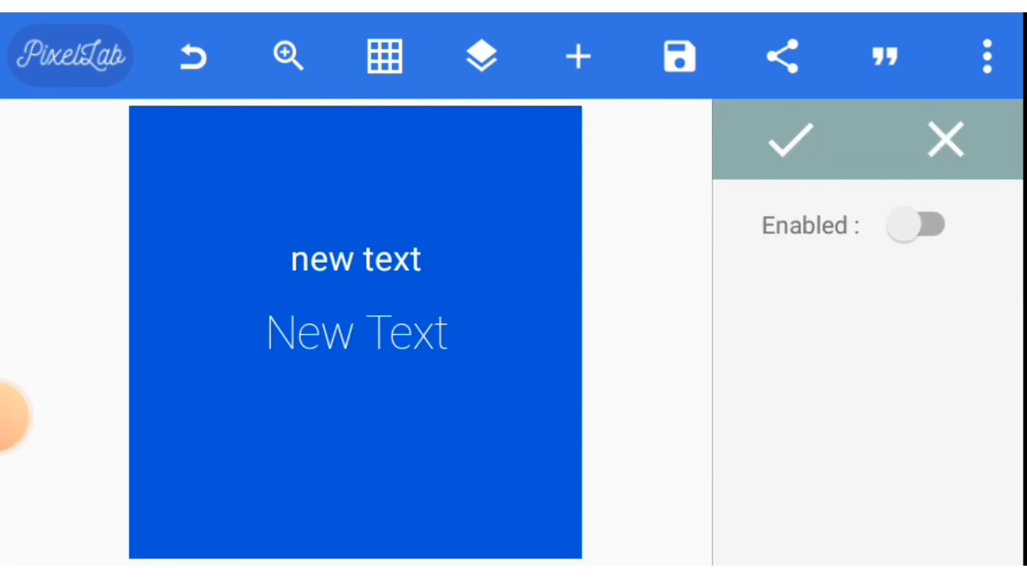
# Step: Try and discard a brightness change, then enable the noise effect on the background
pyautogui.click(916, 225)
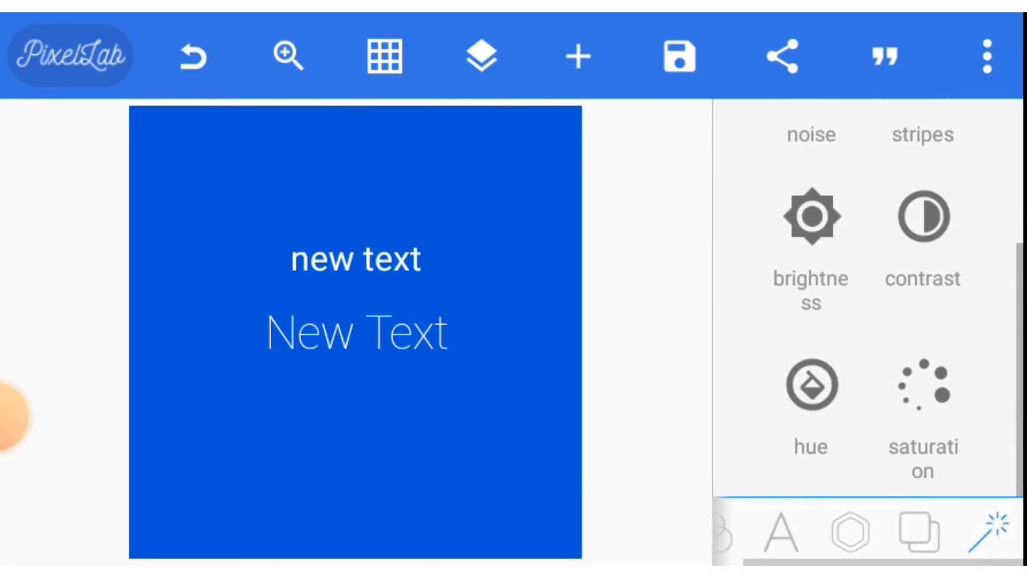
pyautogui.click(811, 216)
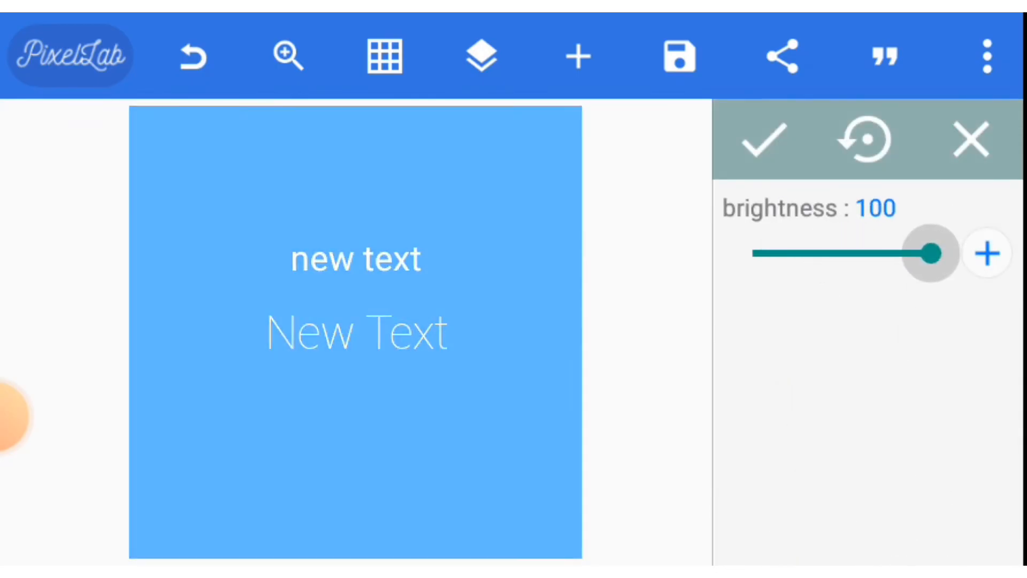
pyautogui.click(758, 141)
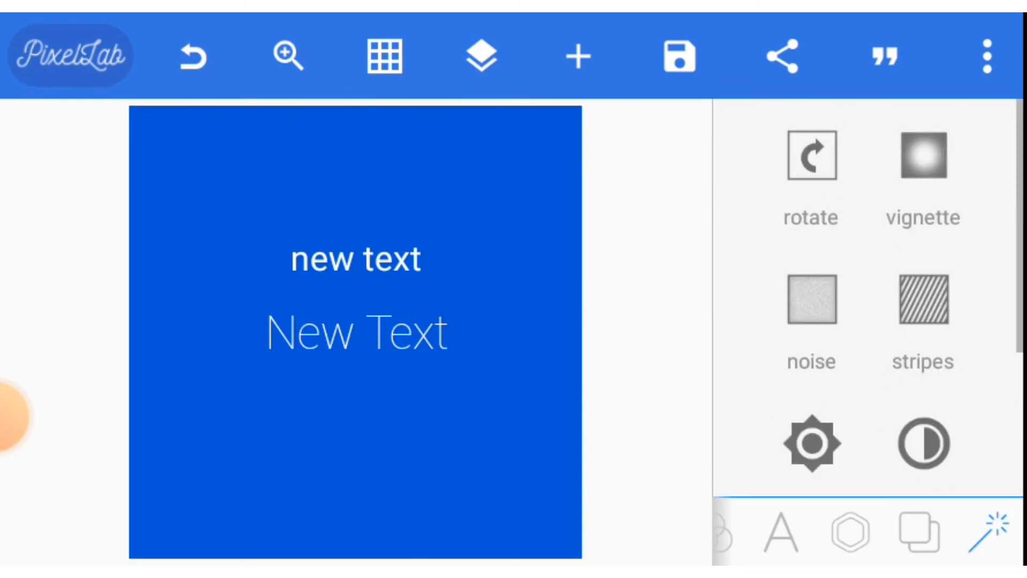
pyautogui.click(923, 156)
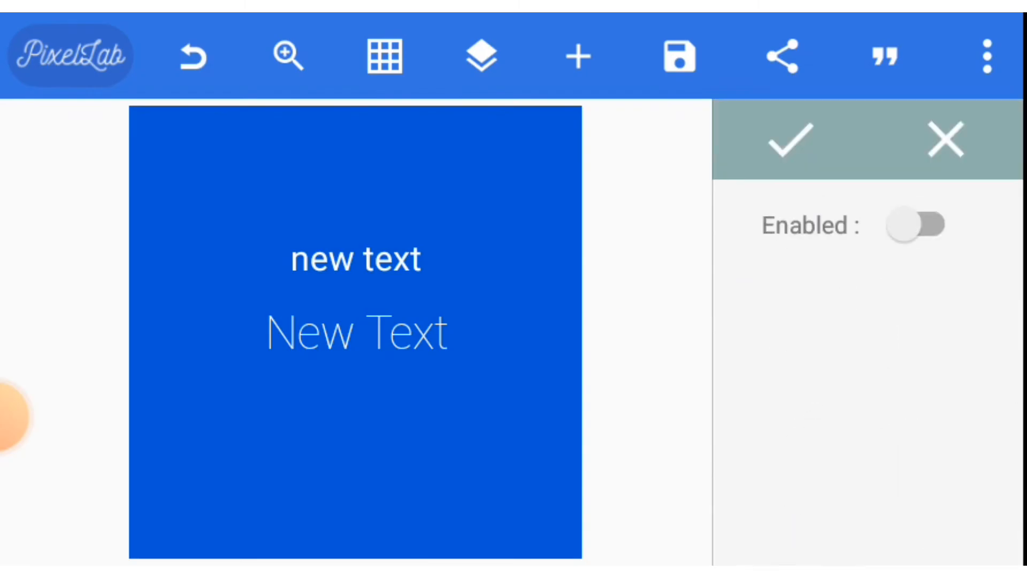
pyautogui.click(917, 225)
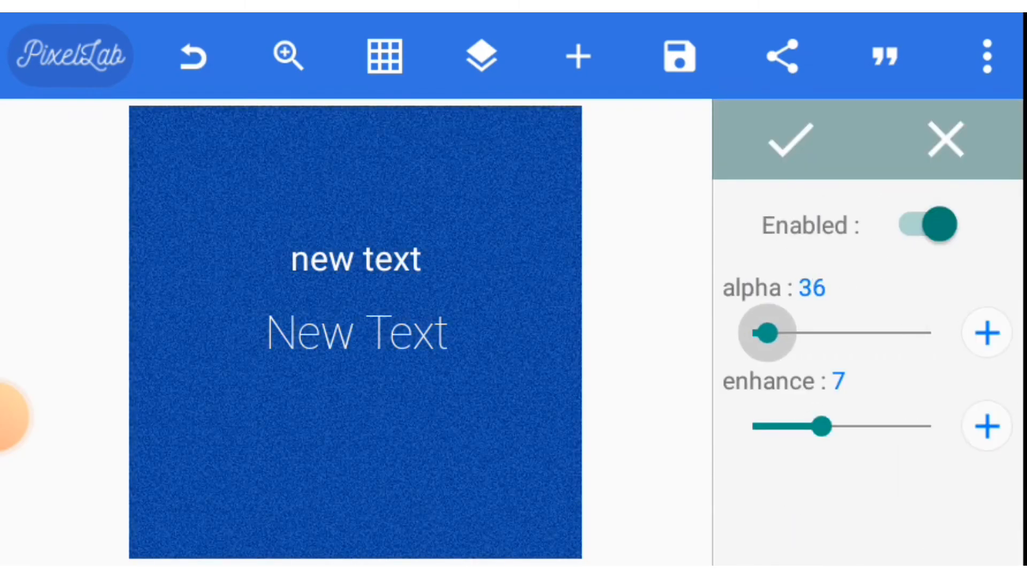